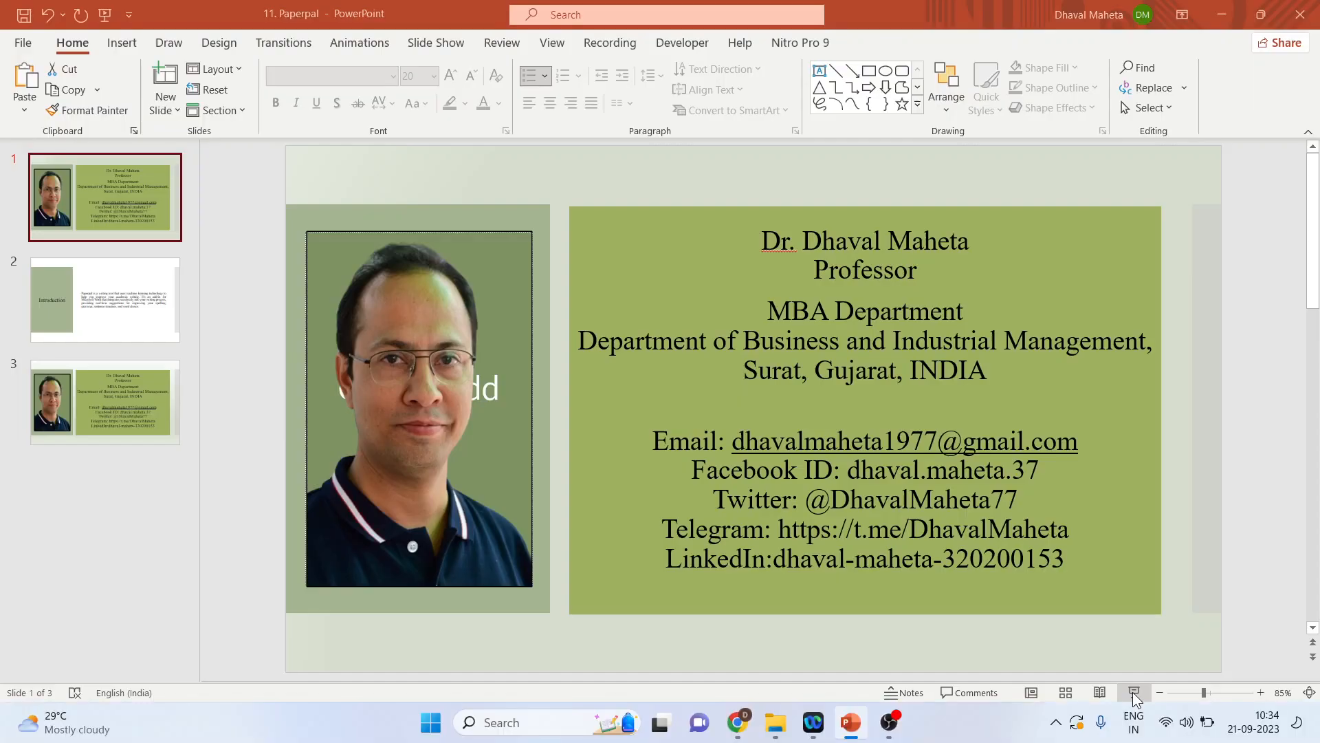
- Show the Introduction slide describing Paperpal in the PowerPoint deck
left_click(104, 299)
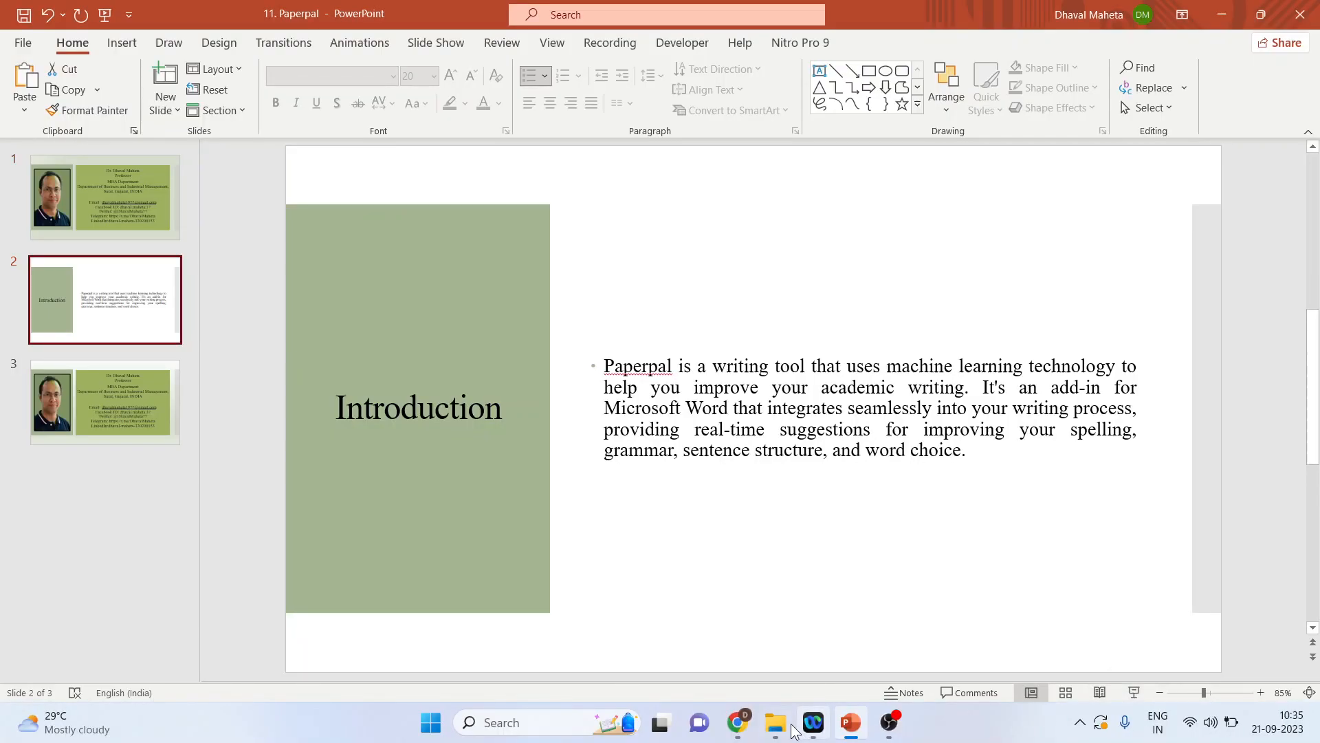
- Switch to Chrome and open the Paperpal website from the 'paper pal' search results
left_click(736, 728)
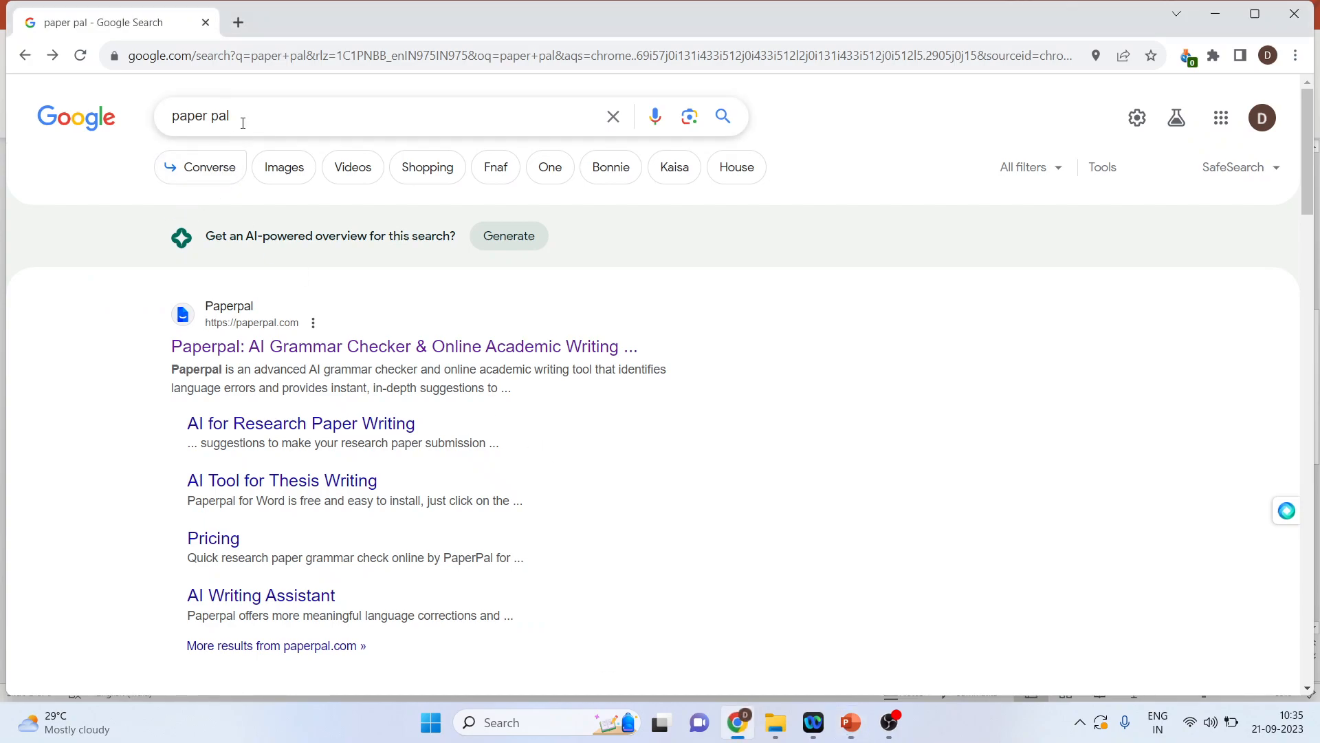
mouse_move(303, 353)
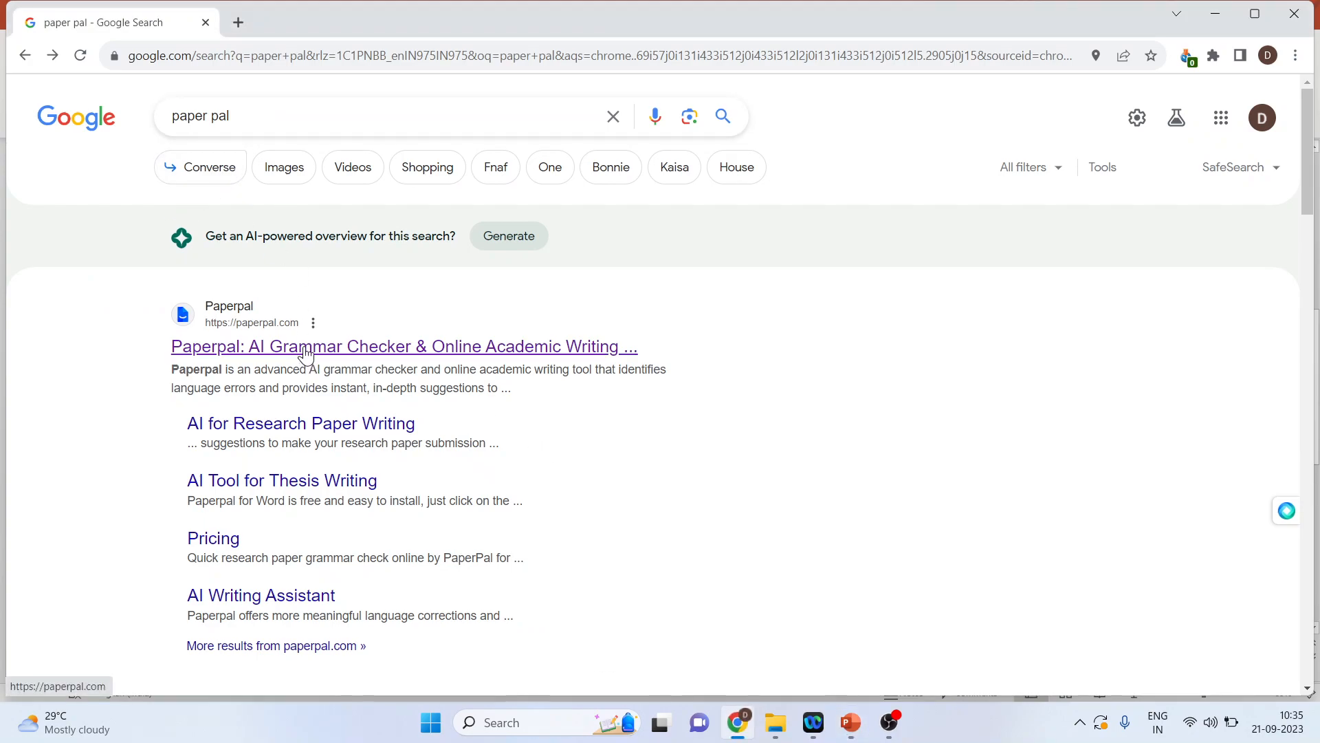
left_click(404, 346)
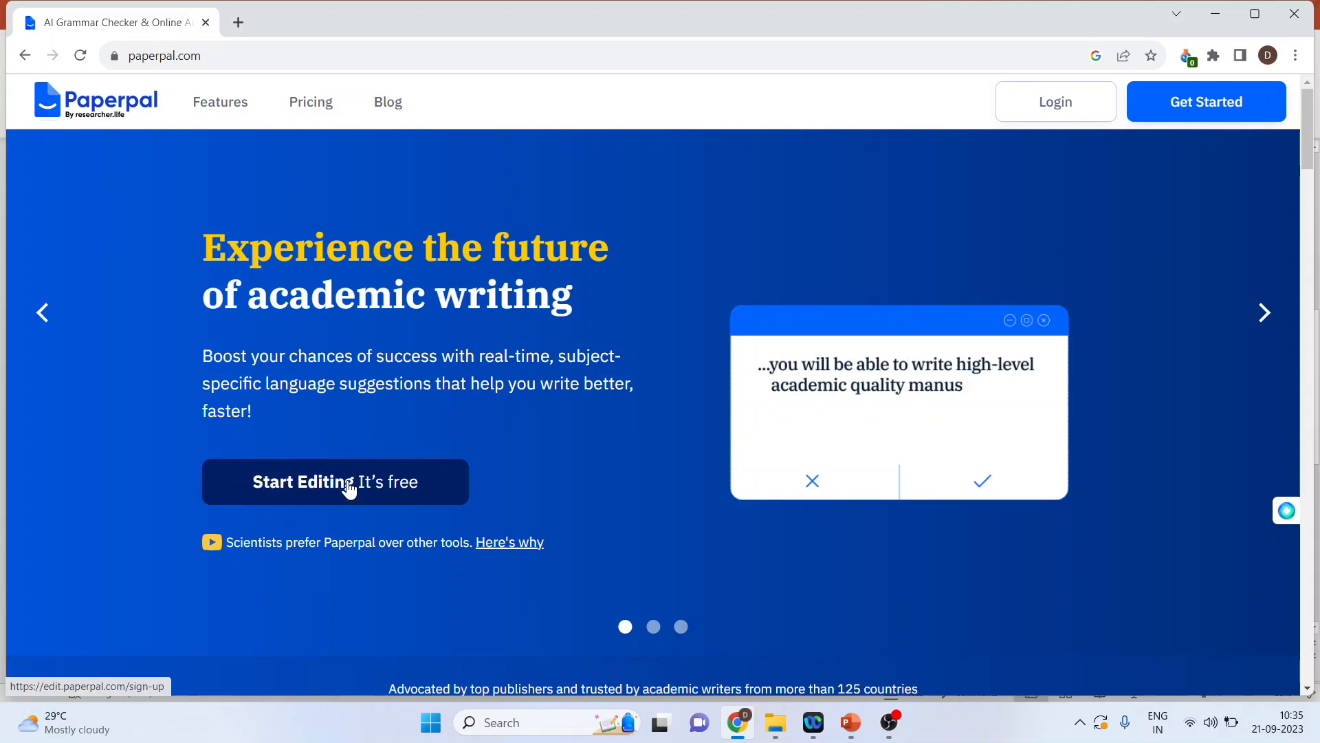
- Start the free editor and log in to the existing Paperpal account
left_click(334, 482)
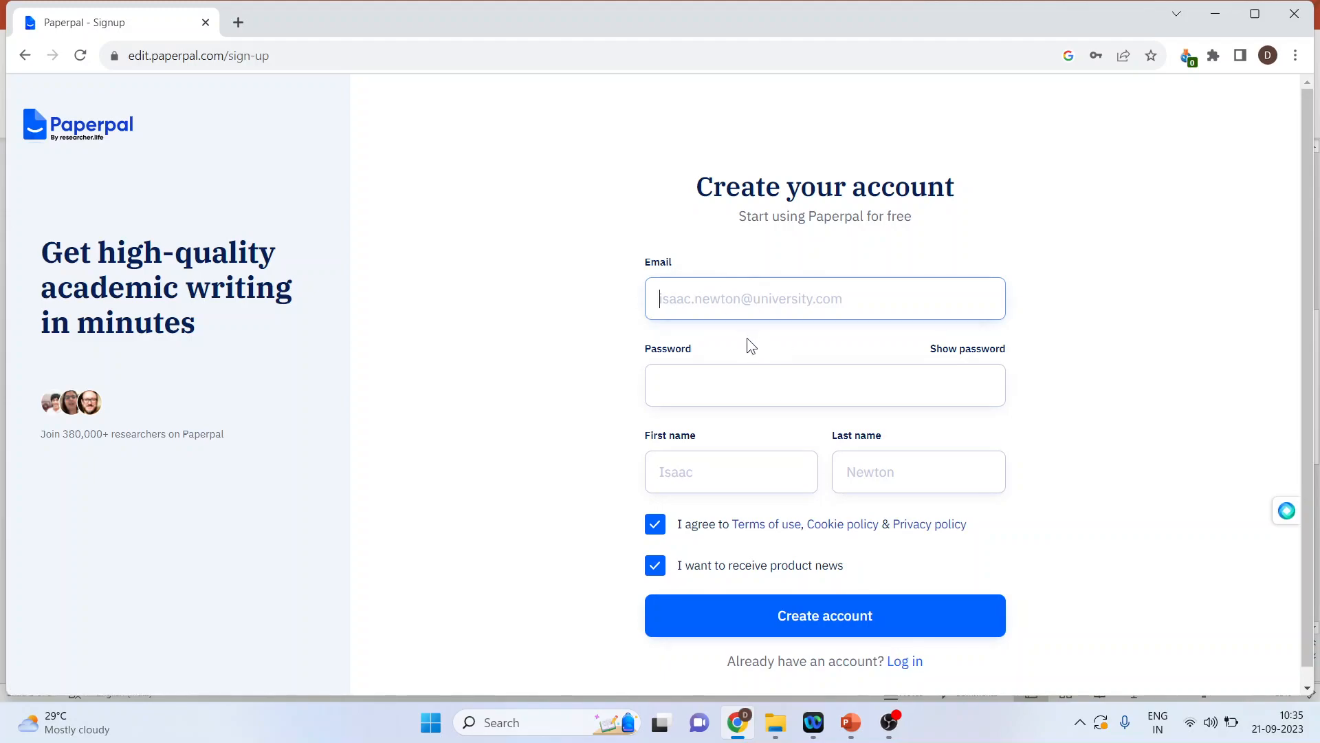
mouse_move(904, 661)
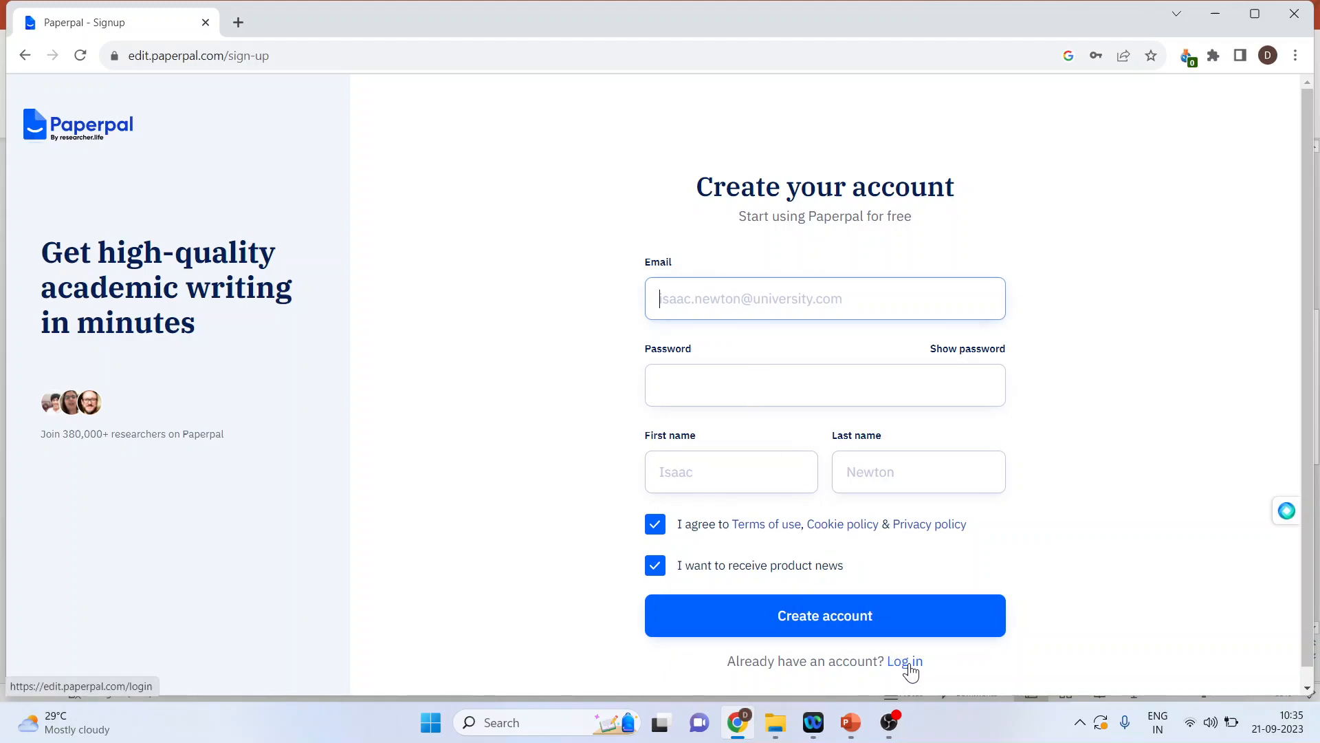
left_click(904, 661)
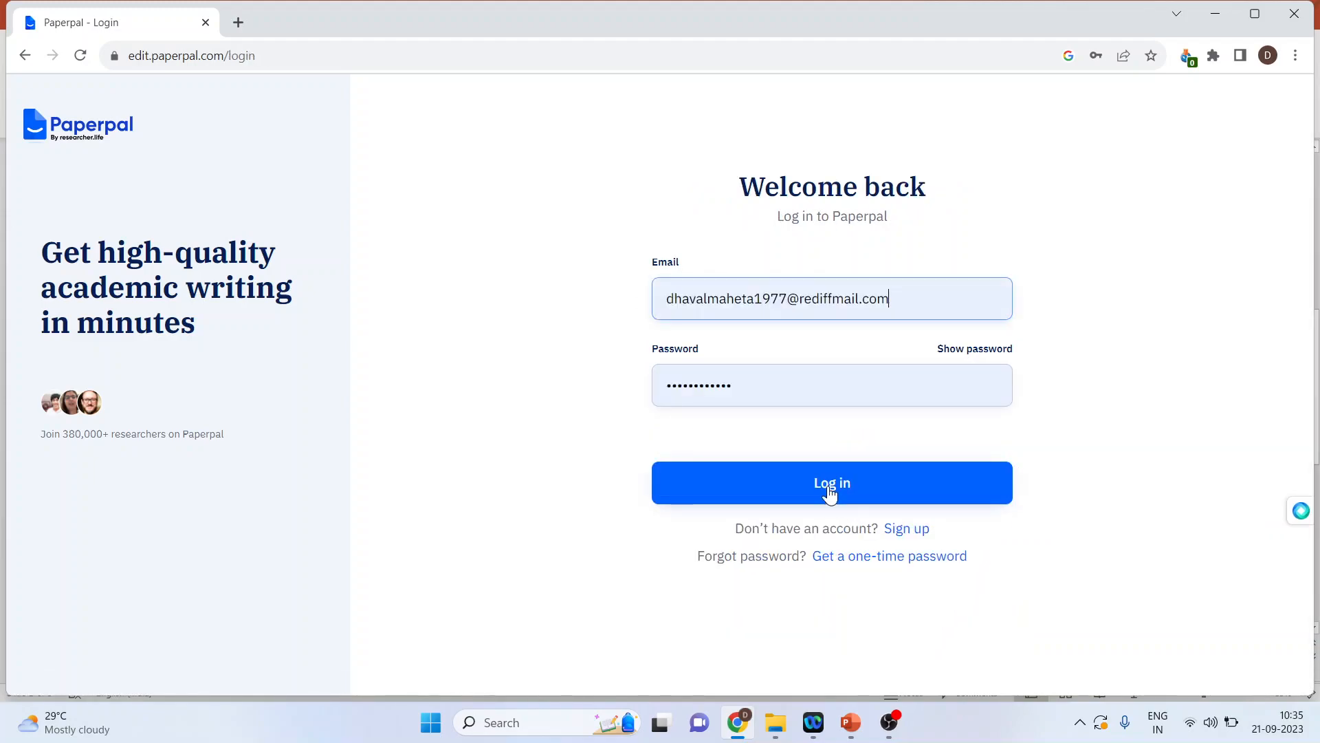
left_click(832, 482)
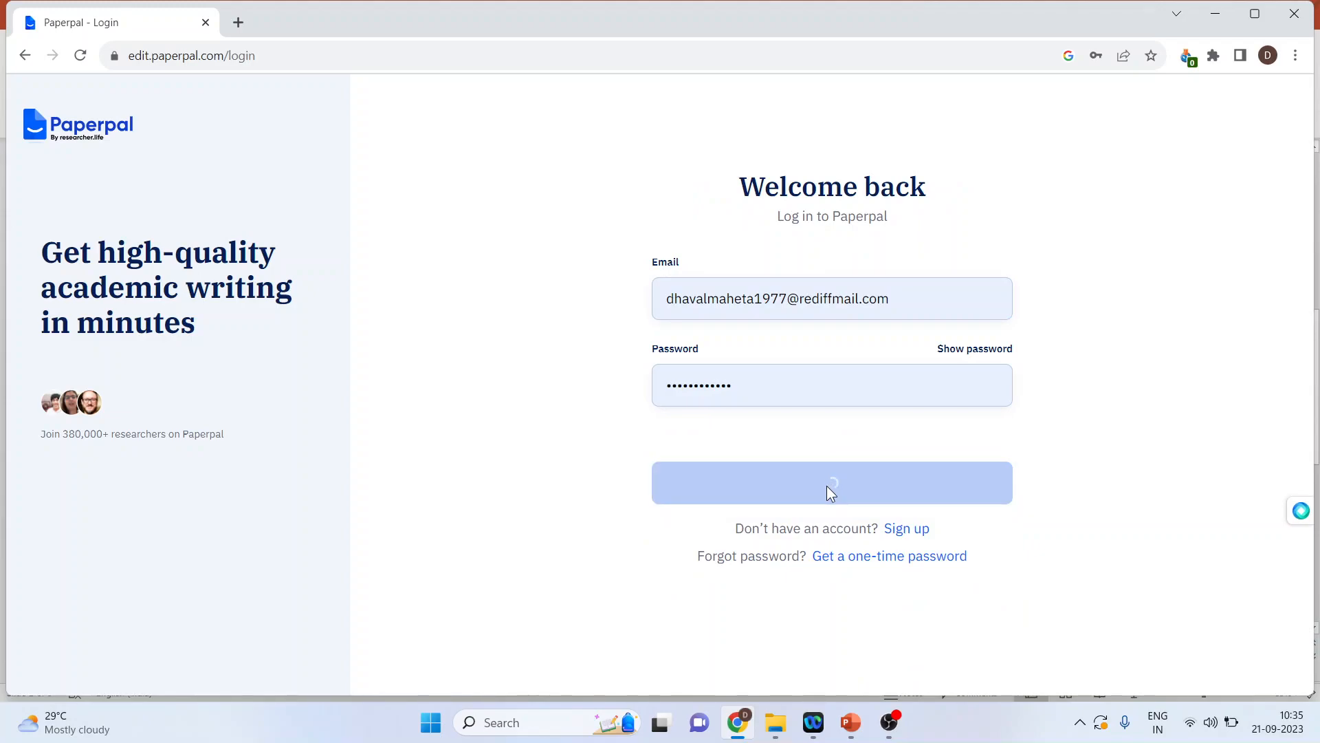
left_click(830, 482)
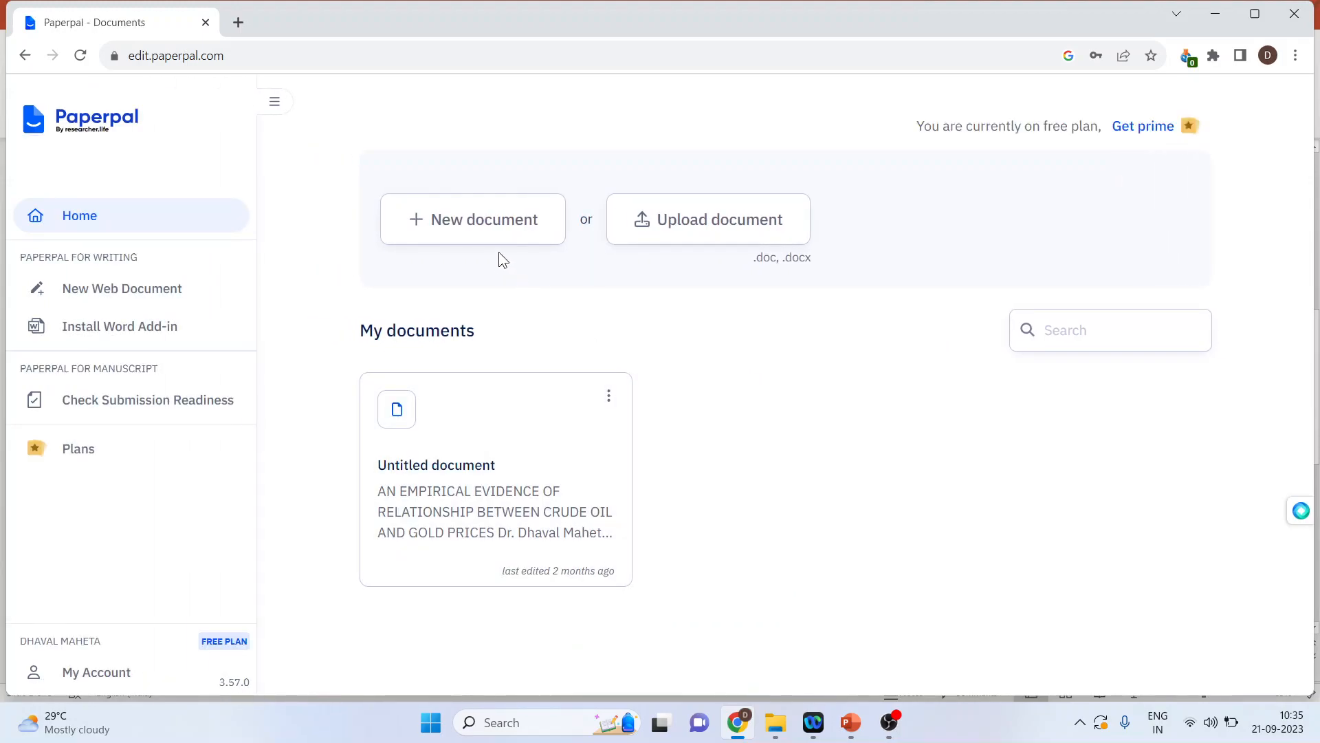
mouse_move(465, 234)
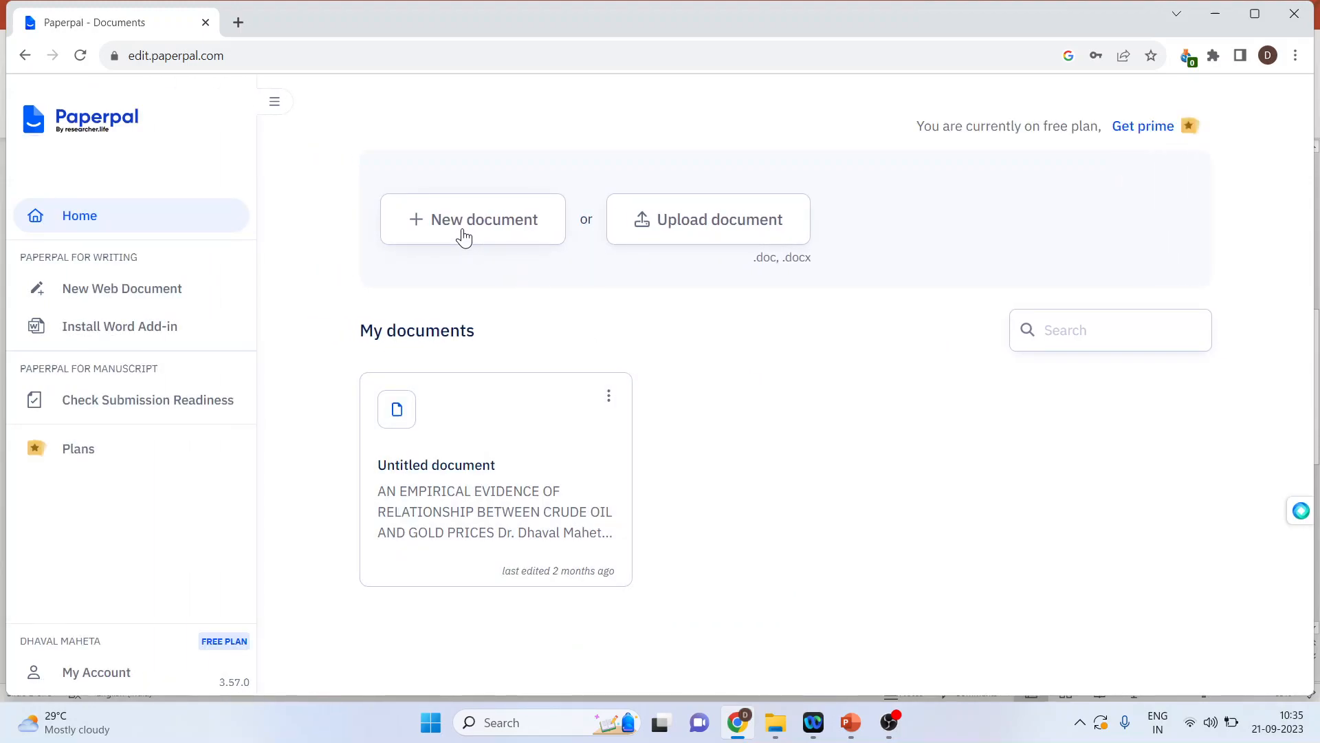
mouse_move(686, 234)
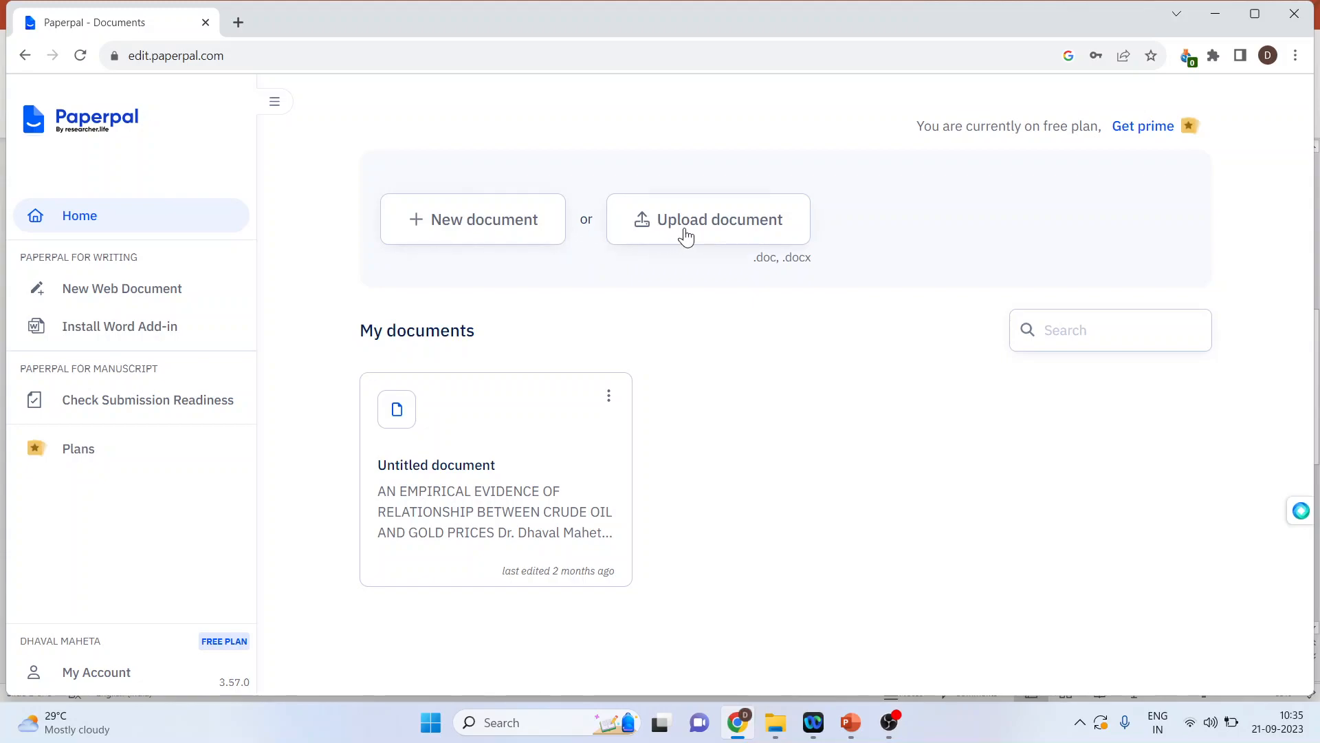
mouse_move(685, 236)
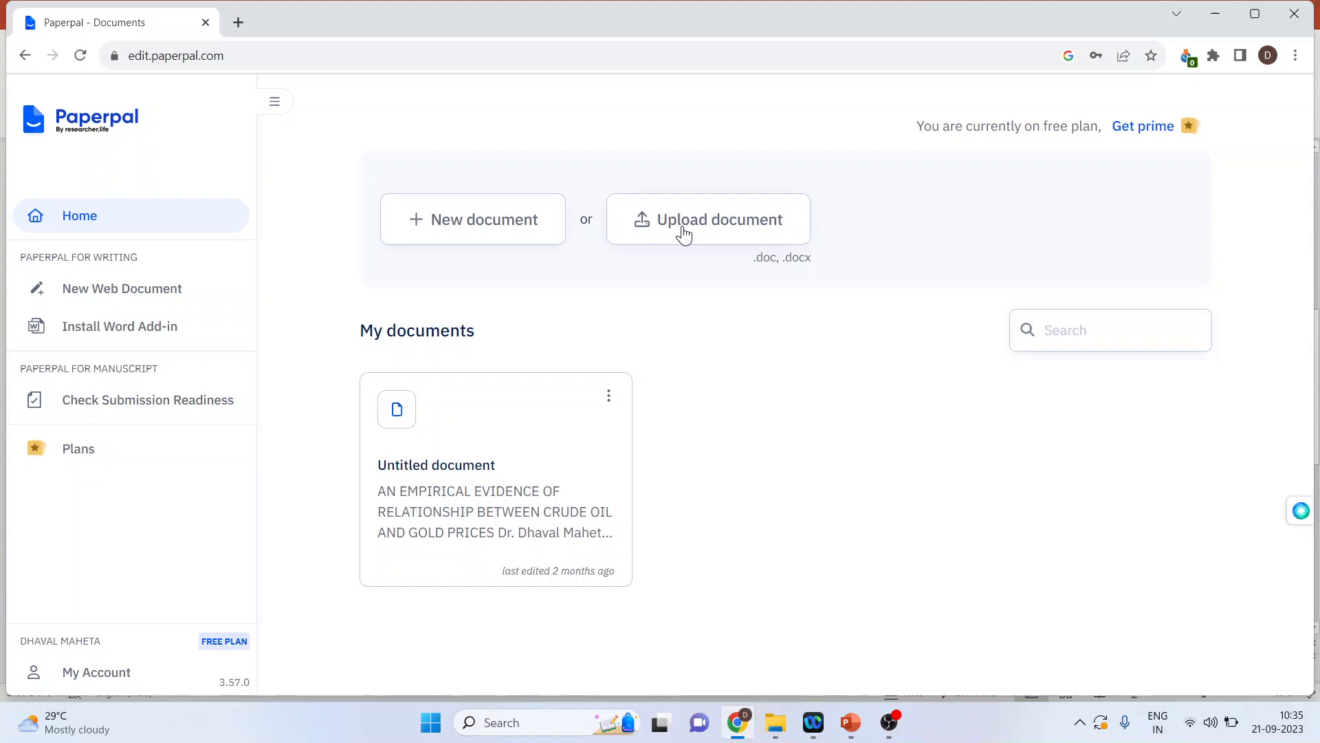
mouse_move(668, 281)
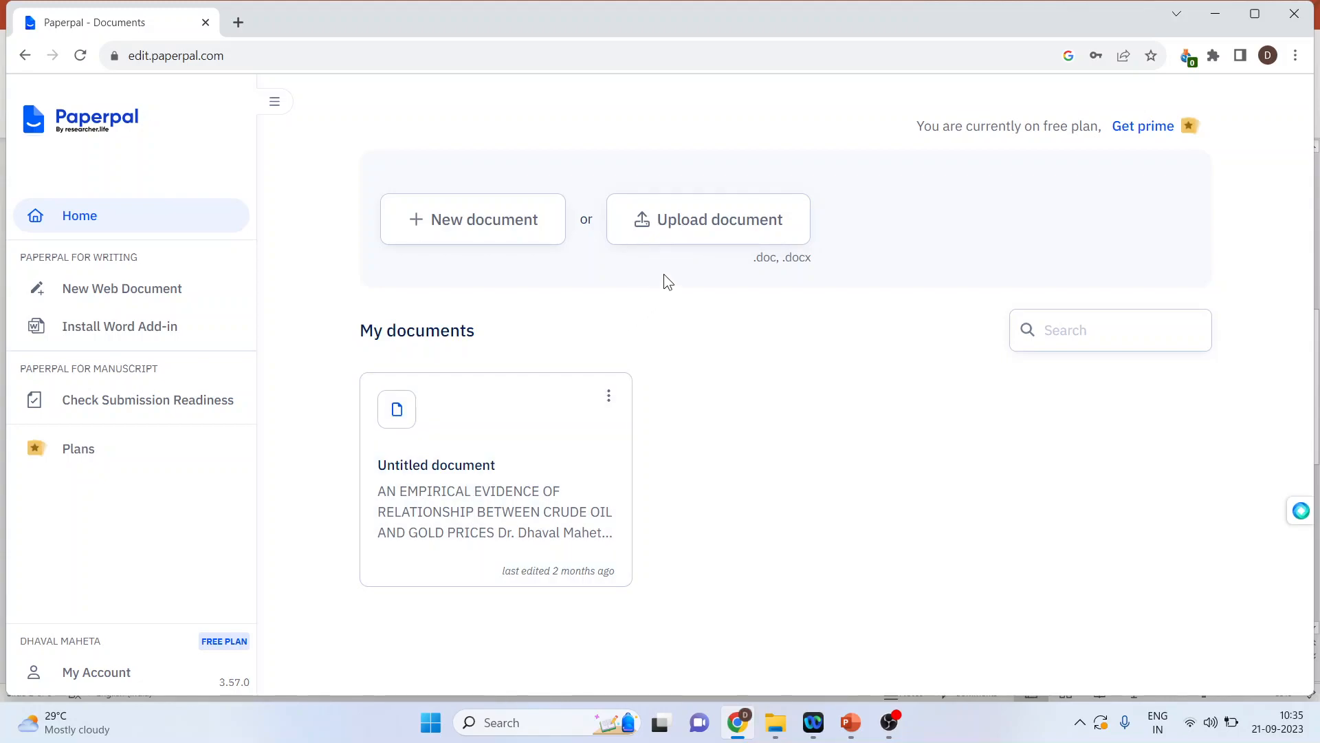
- Upload the crude oil and gold research paper 'AN EMPIRICAL EVIDENCE OF RELATIONSHIP BETWEEN'
left_click(707, 219)
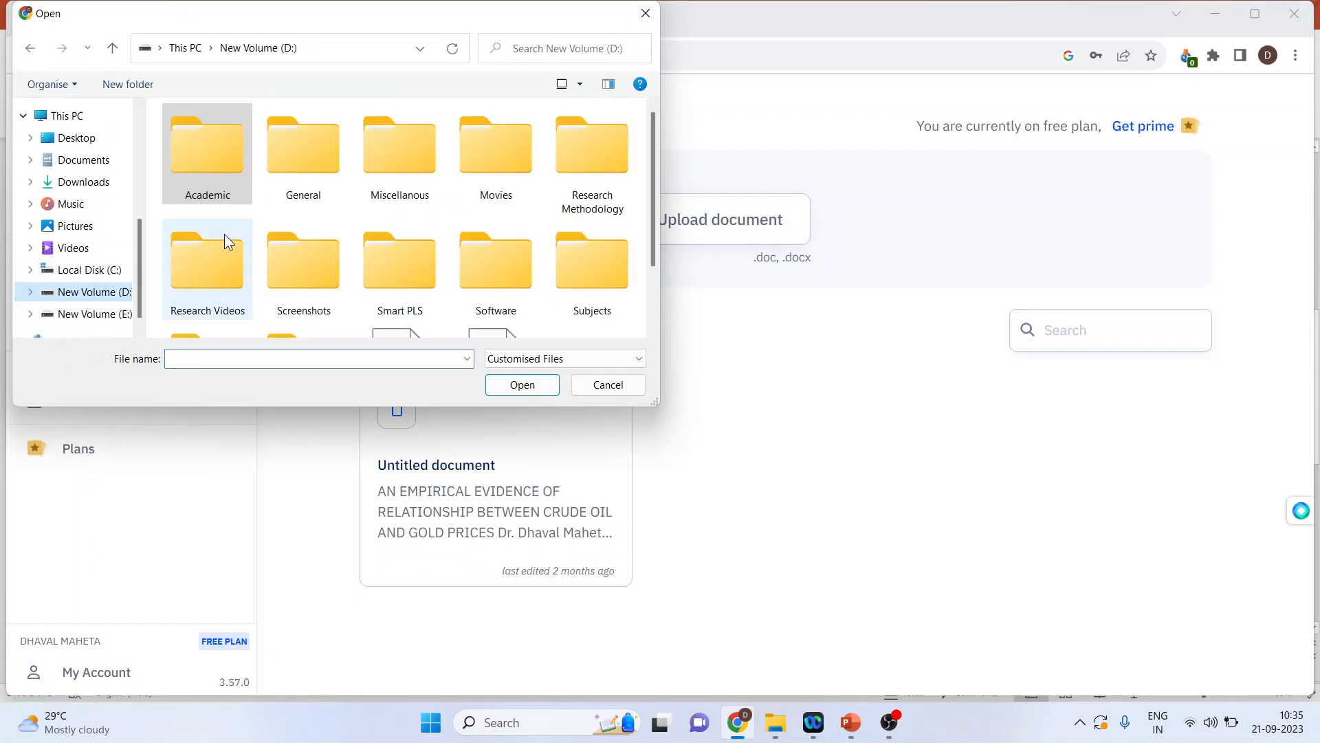
double_click(592, 154)
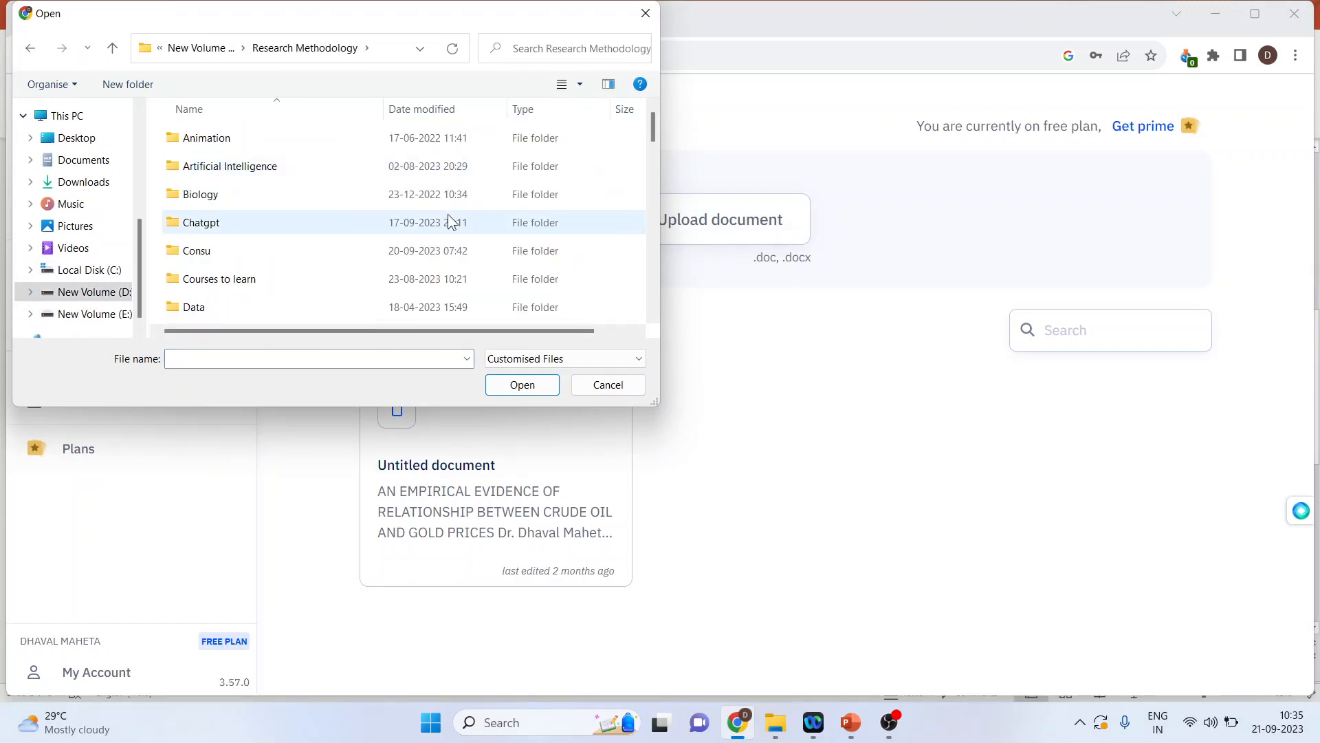
scroll("down", 3)
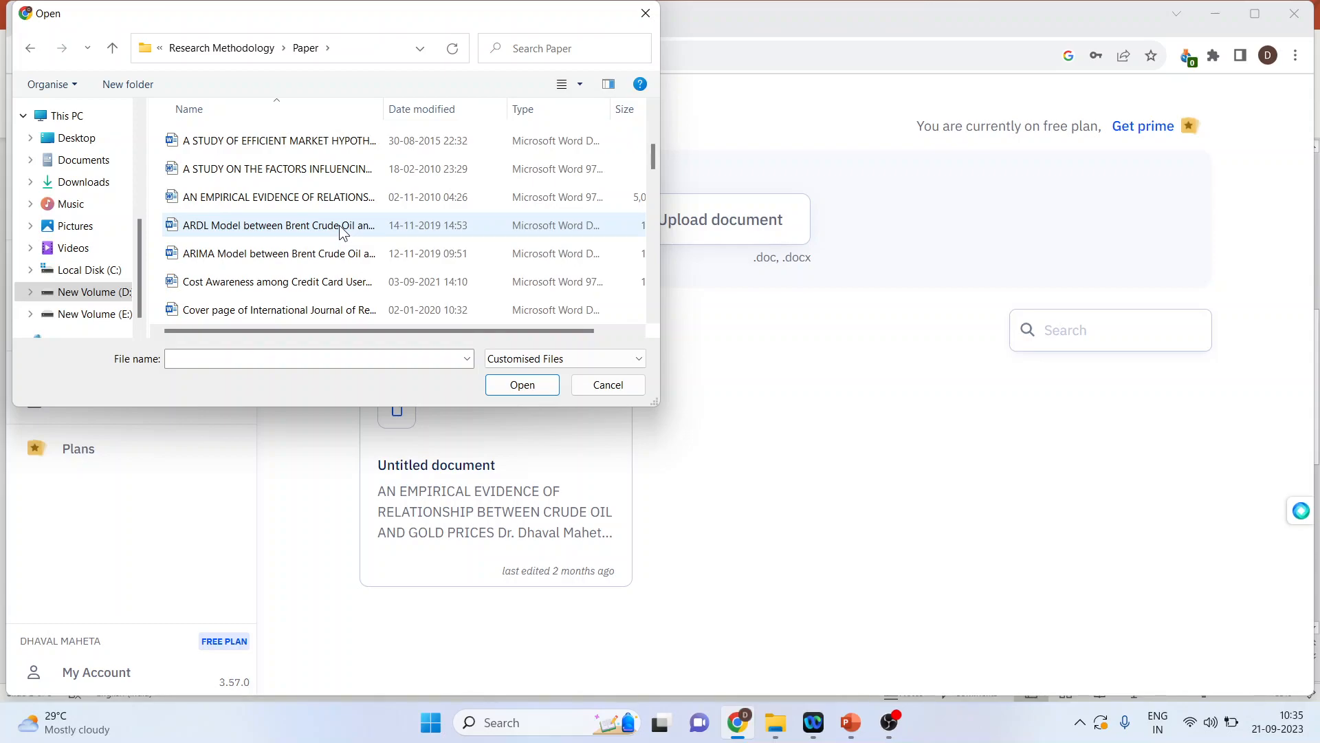
mouse_move(297, 218)
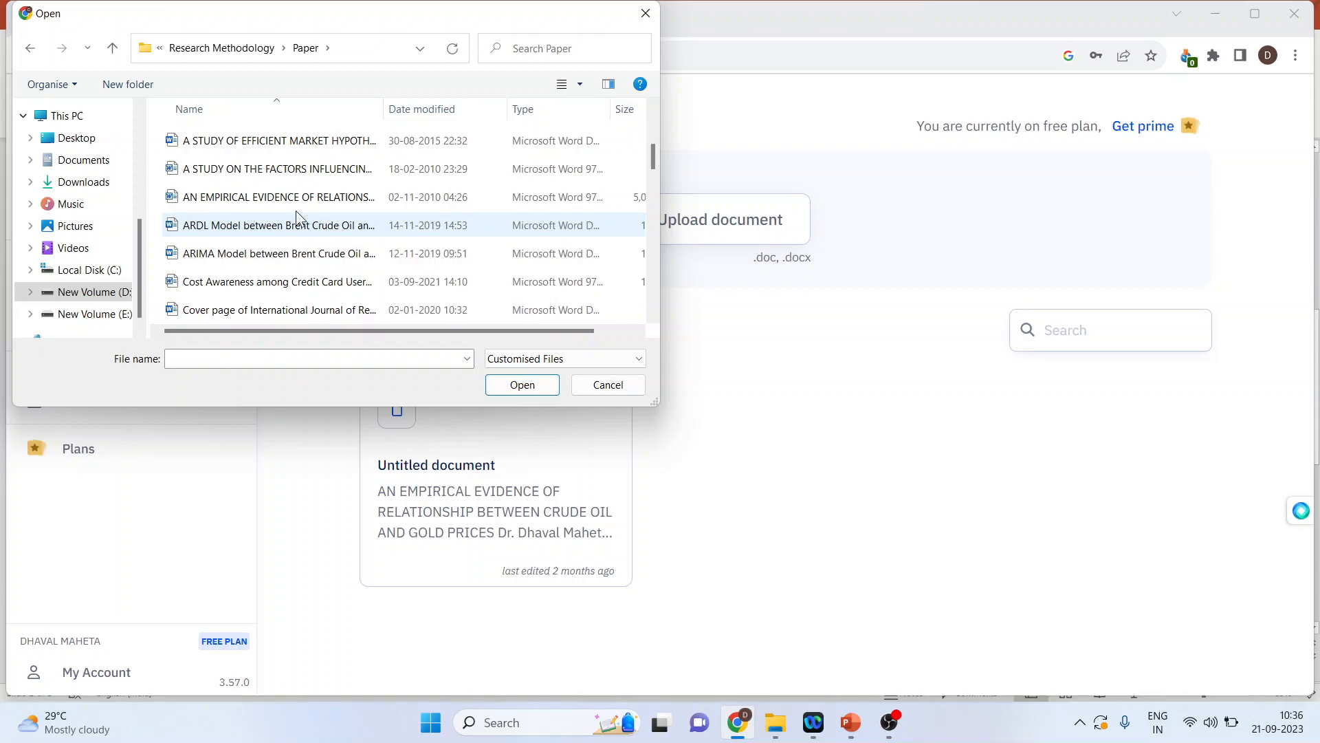
left_click(277, 196)
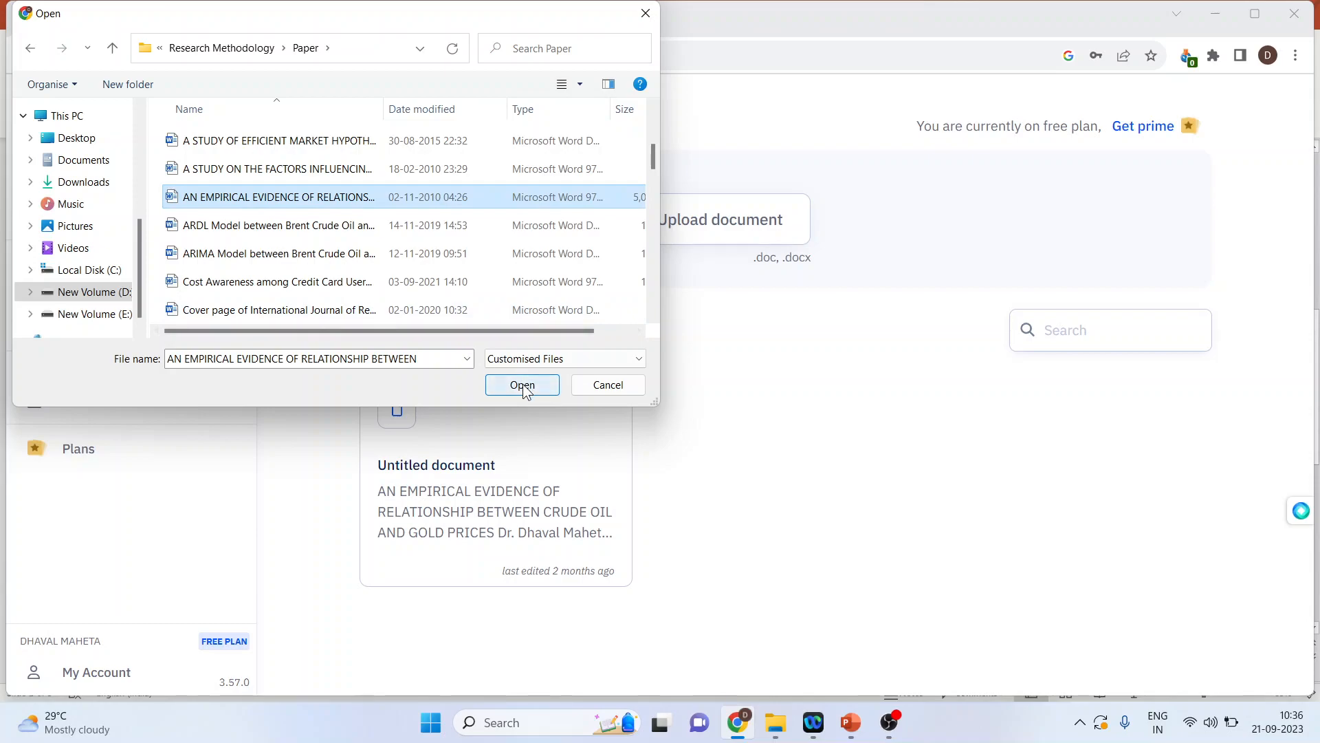
left_click(521, 385)
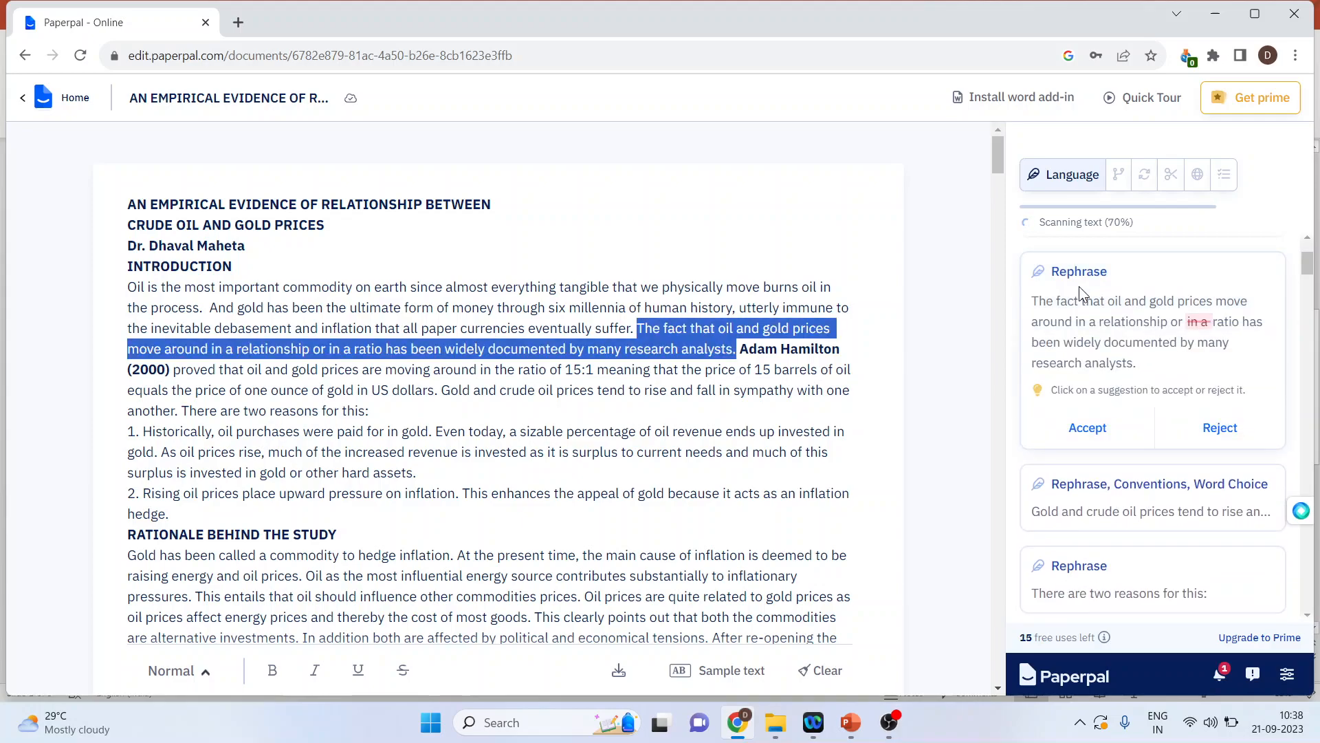
mouse_move(878, 414)
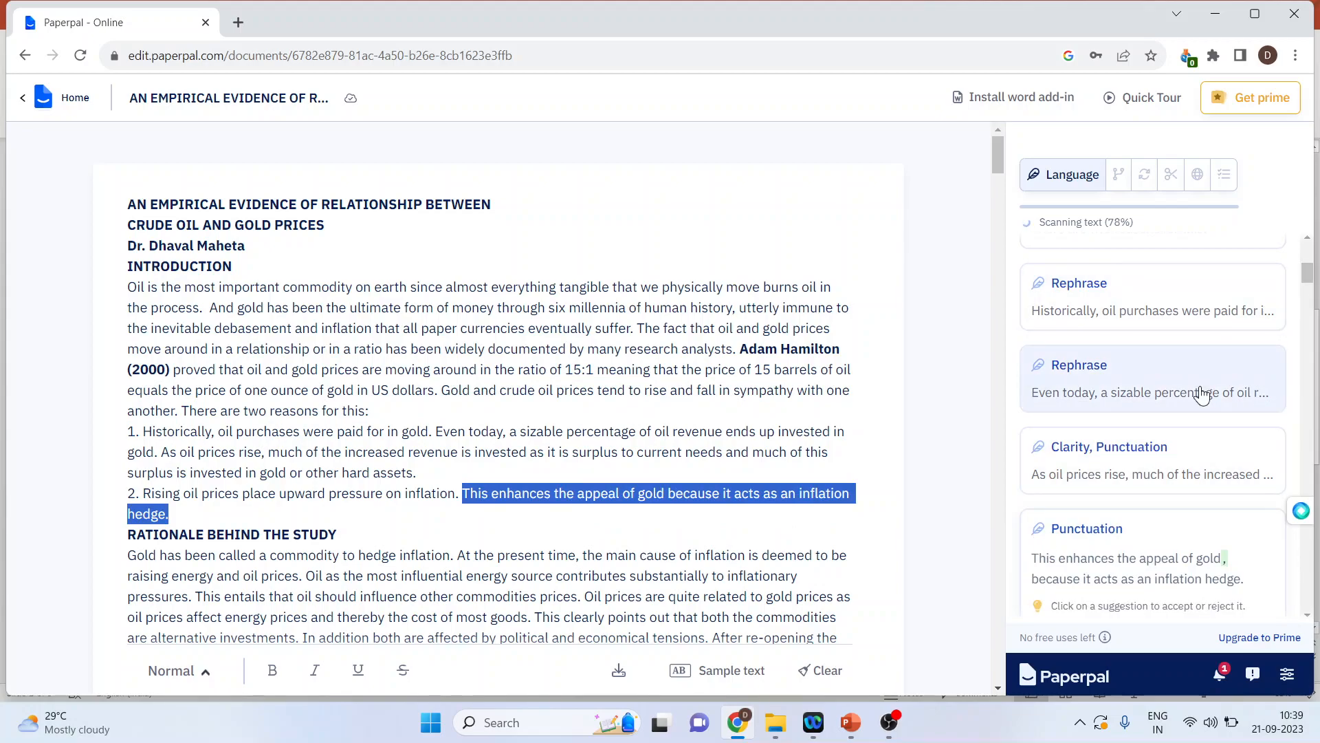
mouse_move(1205, 392)
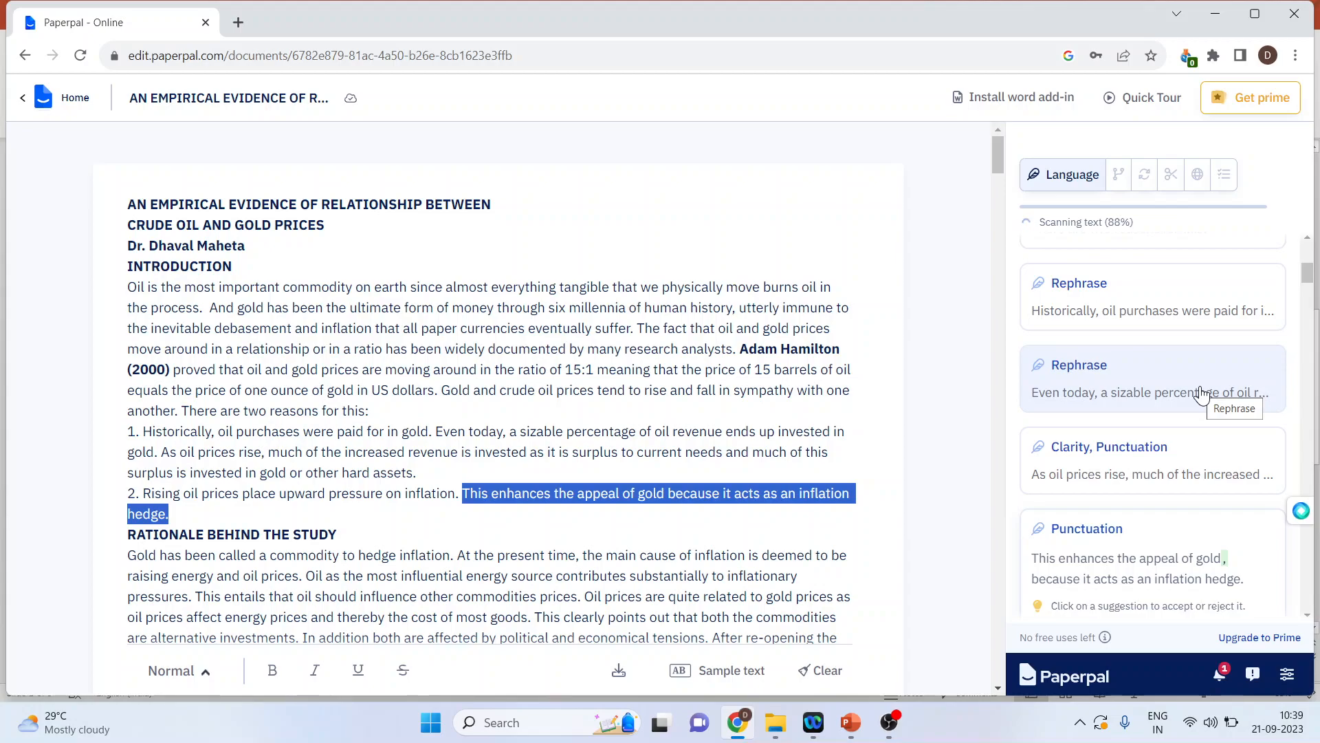
mouse_move(976, 489)
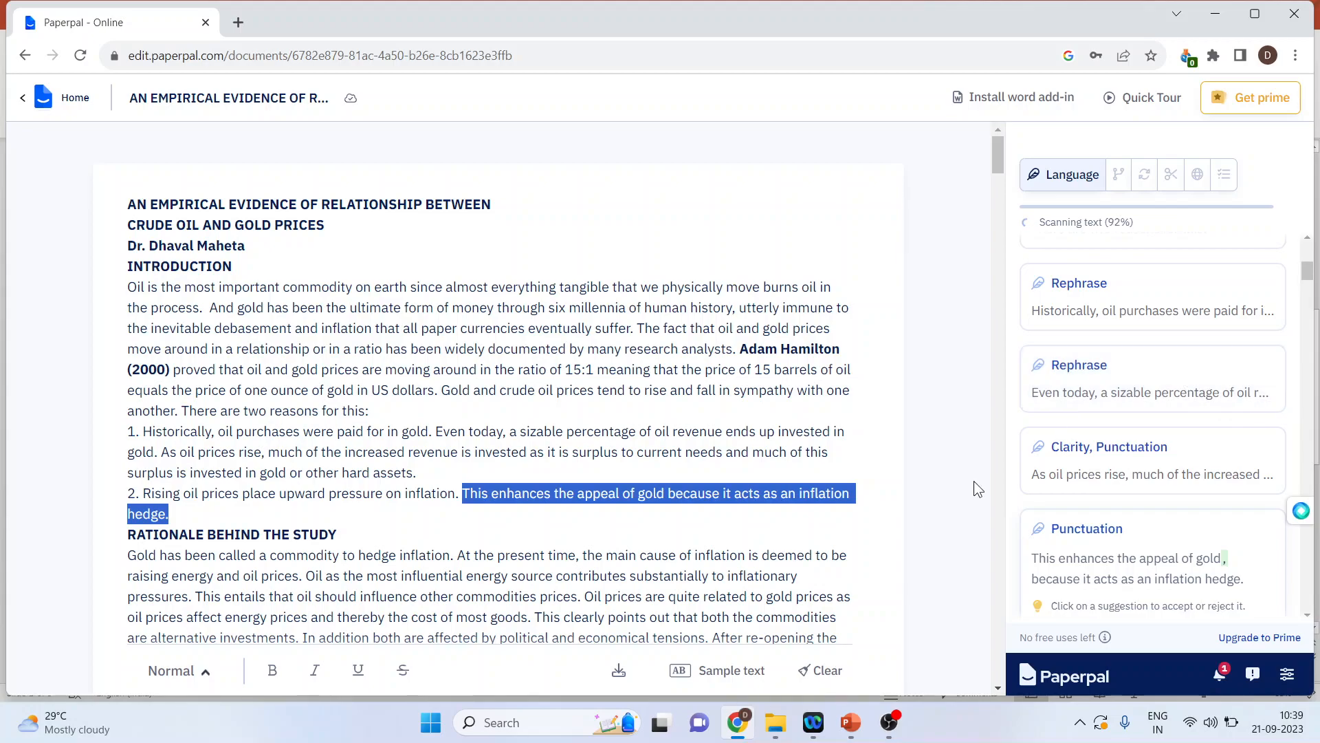
mouse_move(1118, 174)
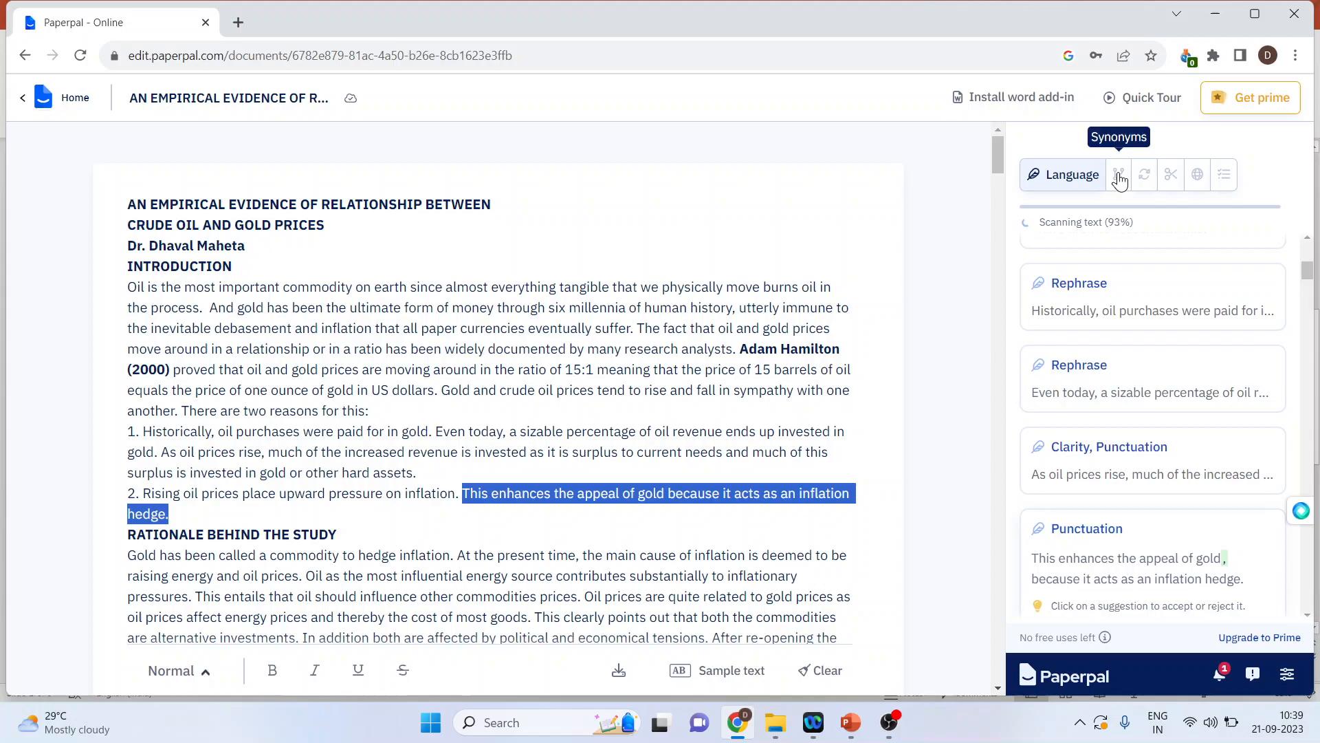
- Try Synonyms, Rewrite, Trim text and Translation on the inflation hedge sentence
left_click(1119, 174)
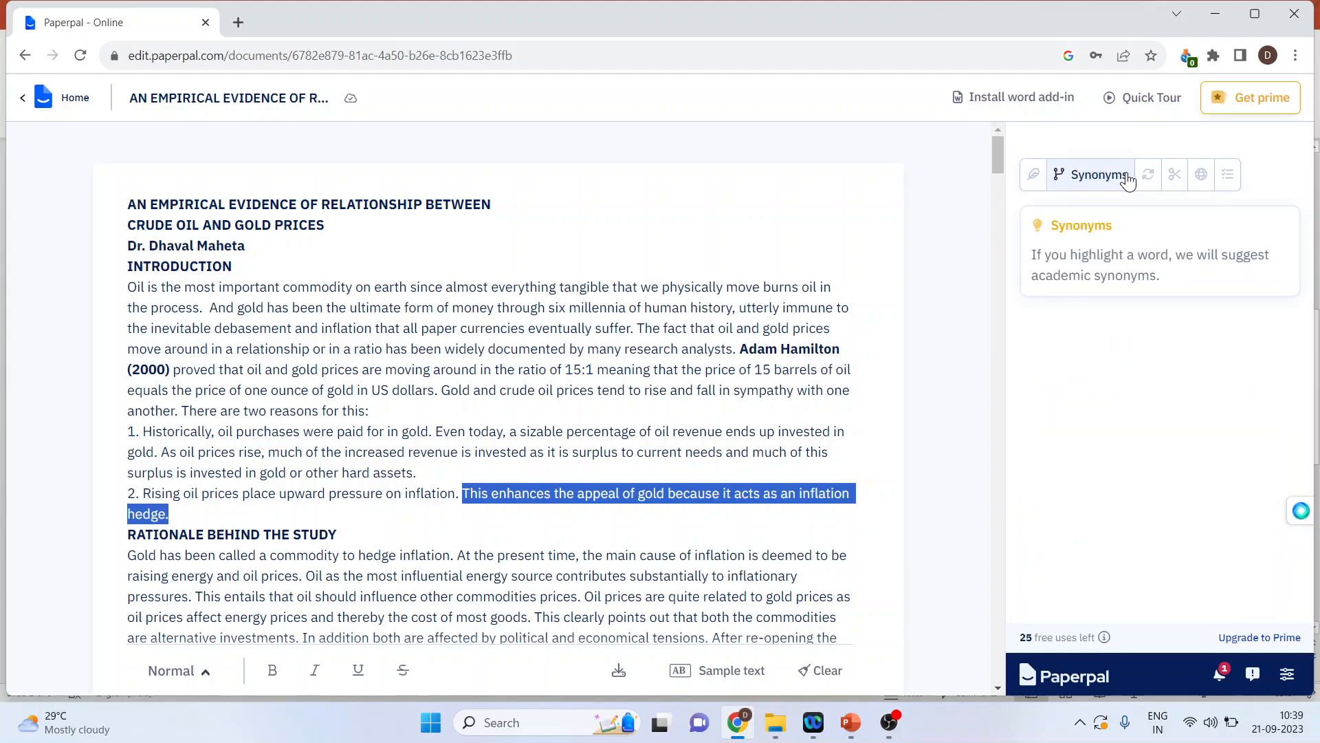
left_click(1084, 174)
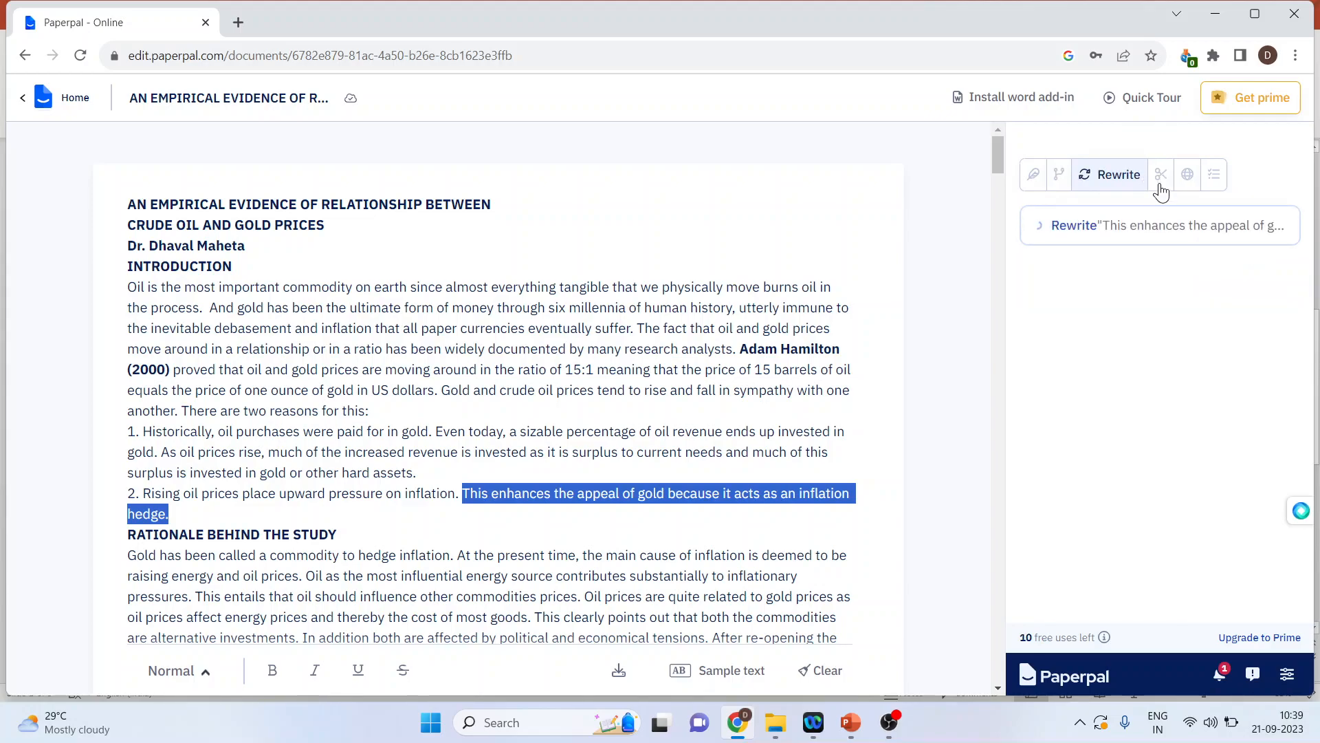
left_click(1161, 173)
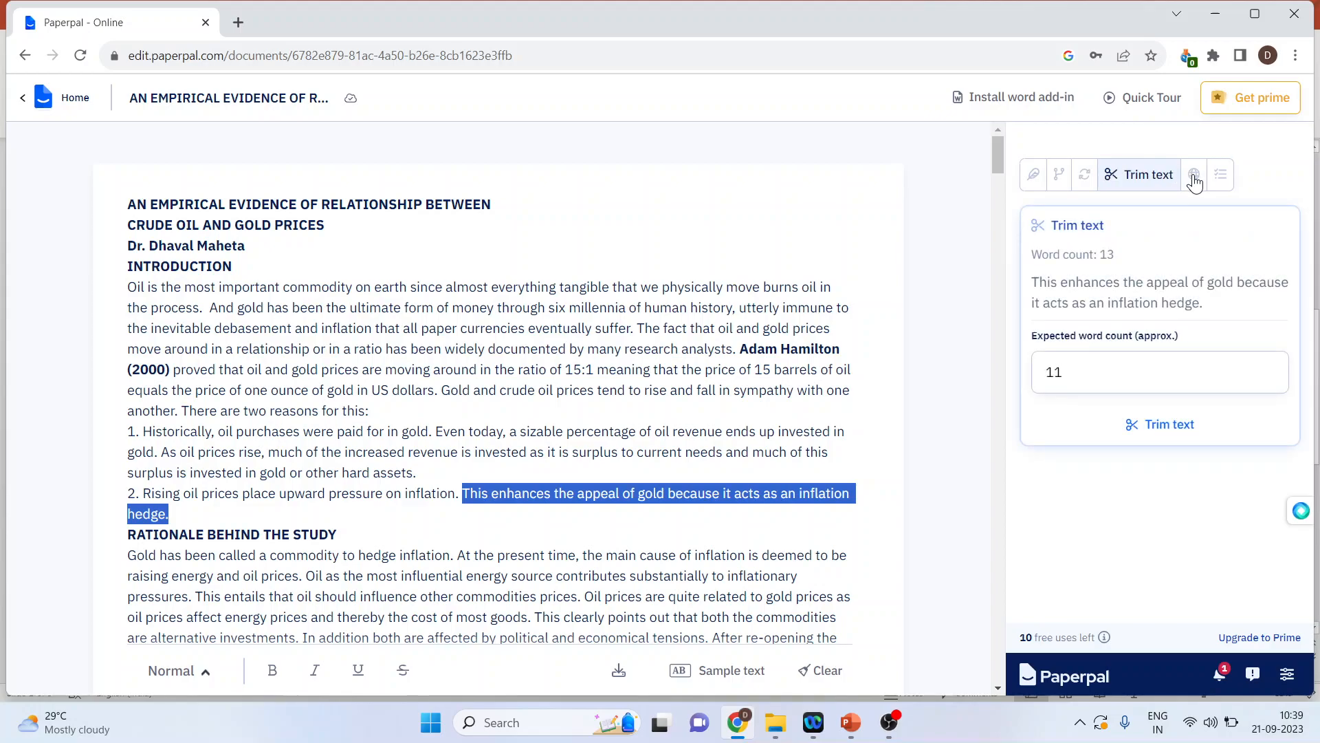
mouse_move(1193, 174)
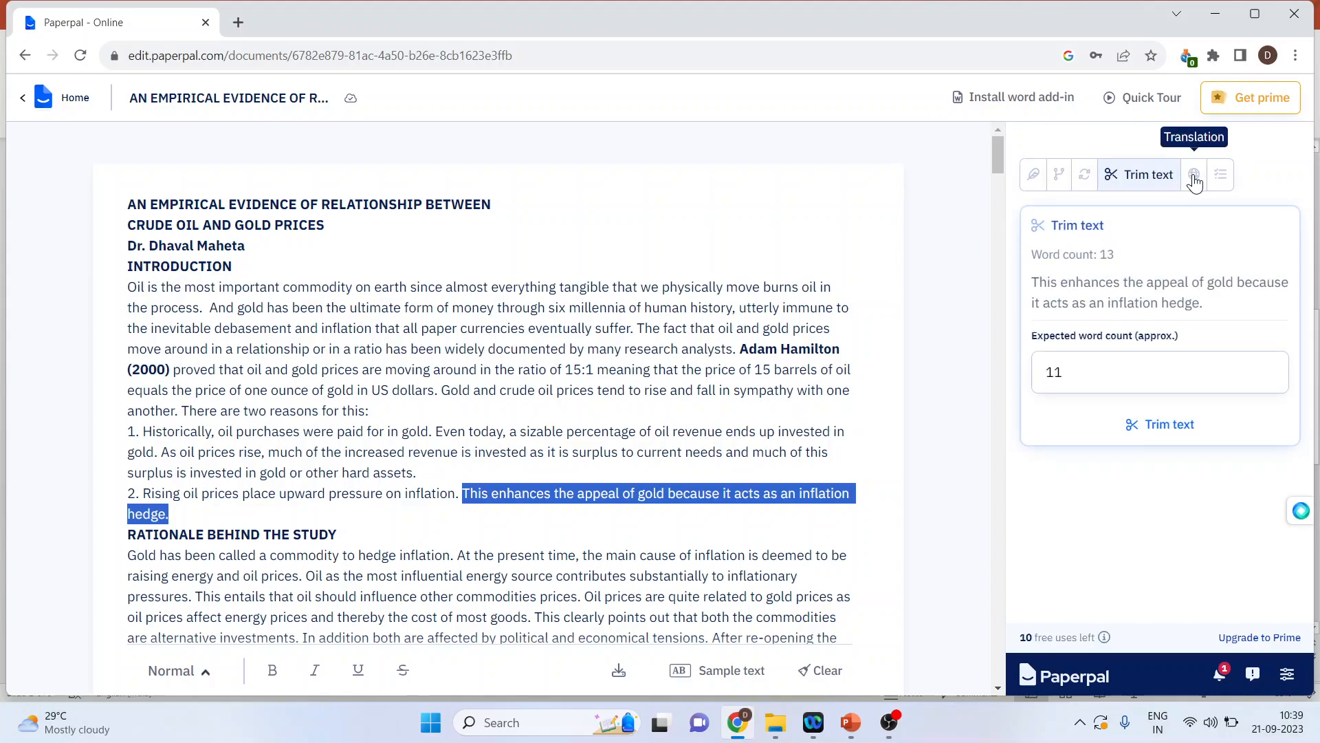
left_click(1193, 174)
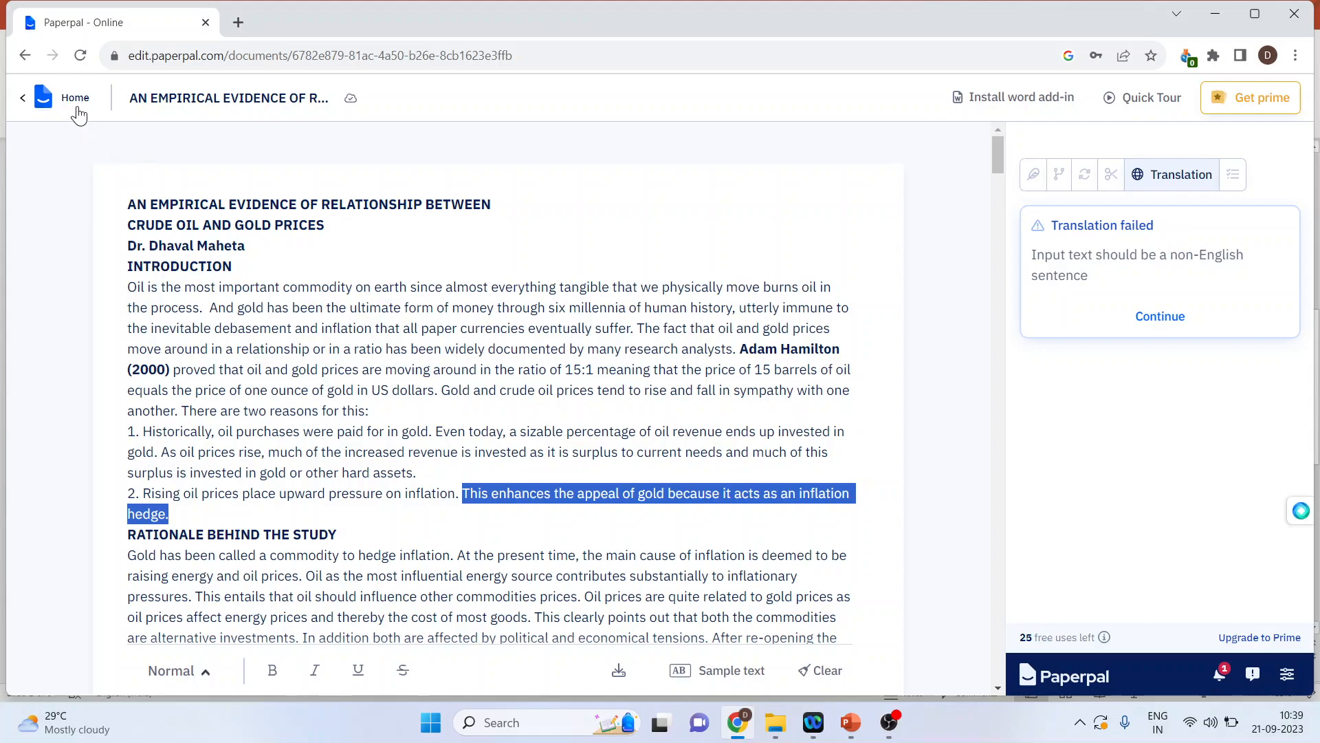
- Go Home, open Check Submission Readiness, and start uploading a manuscript file
left_click(74, 98)
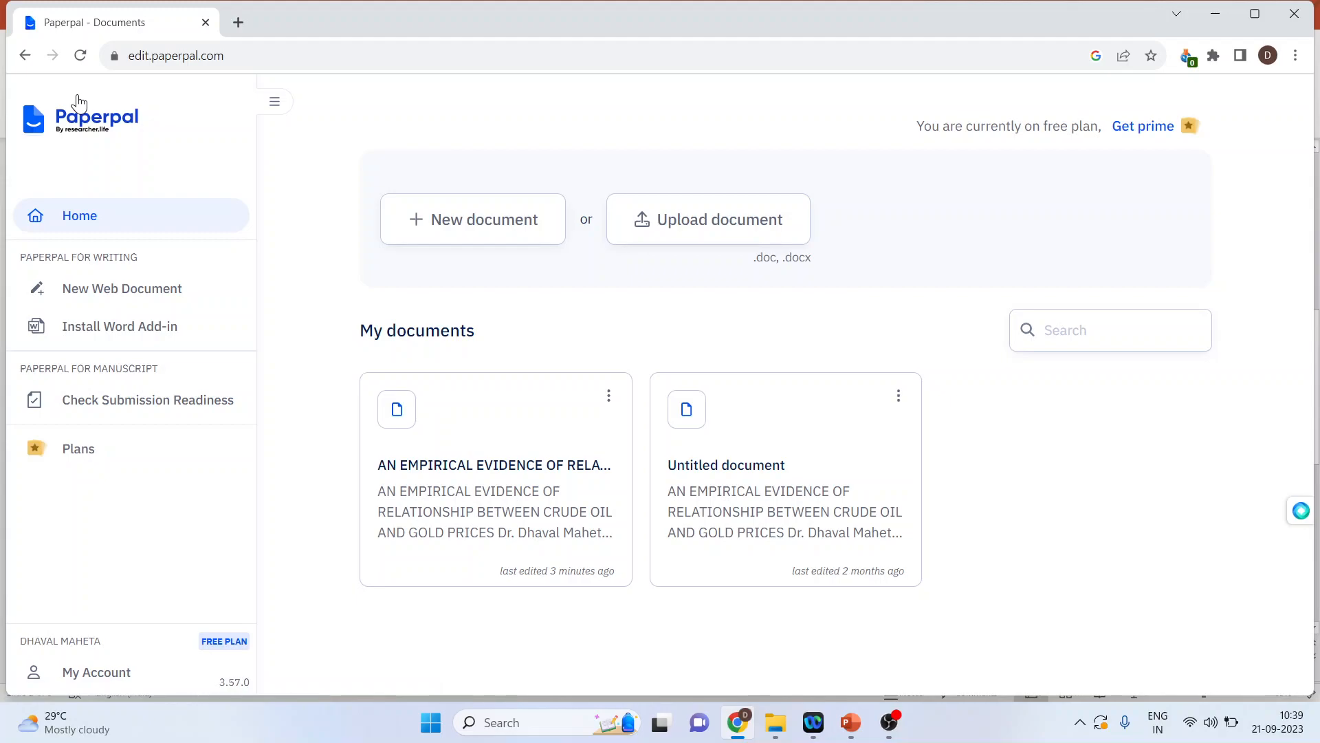
mouse_move(147, 398)
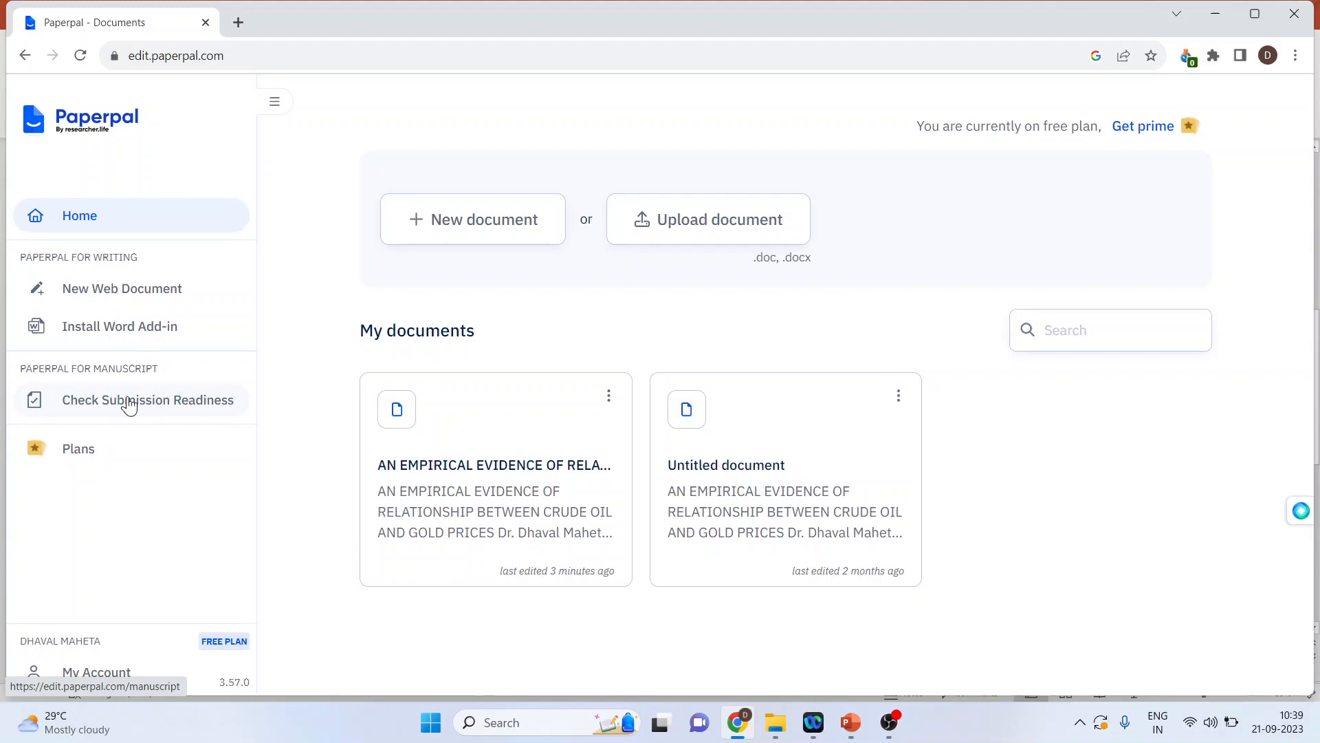
left_click(149, 399)
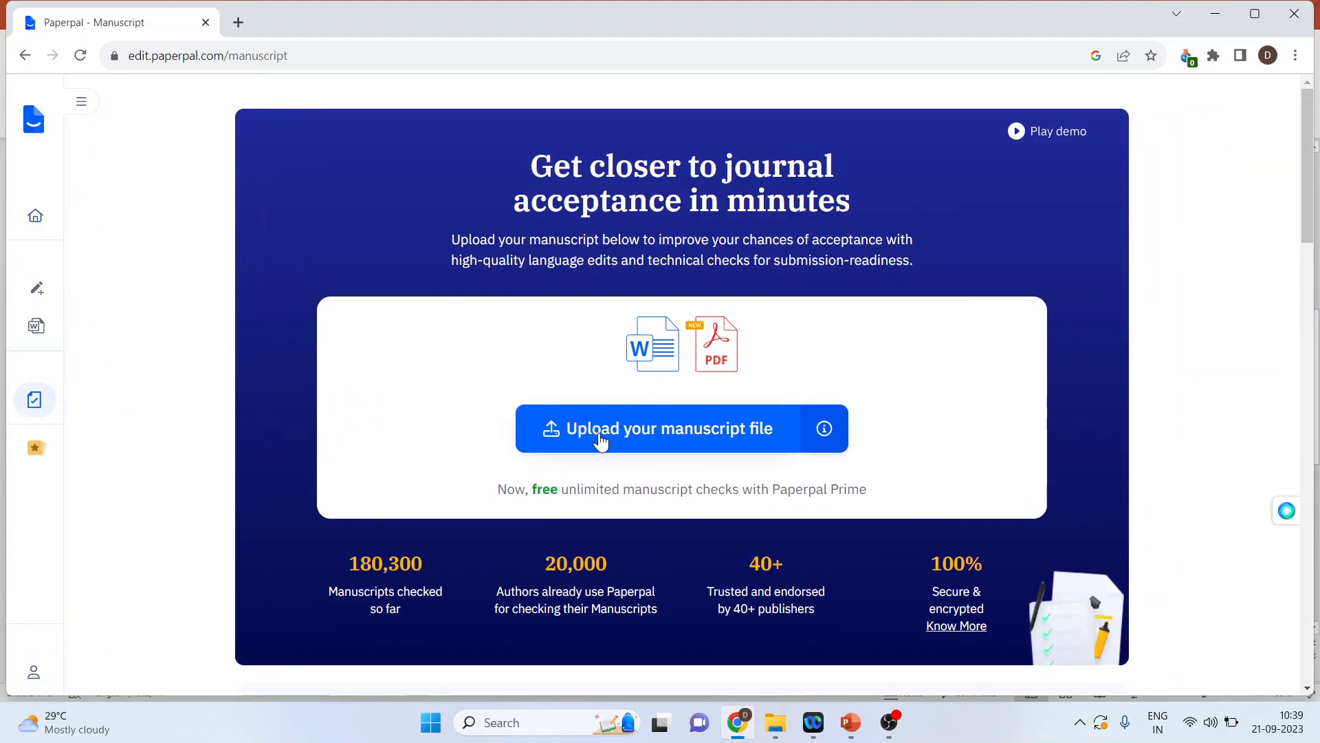
left_click(665, 427)
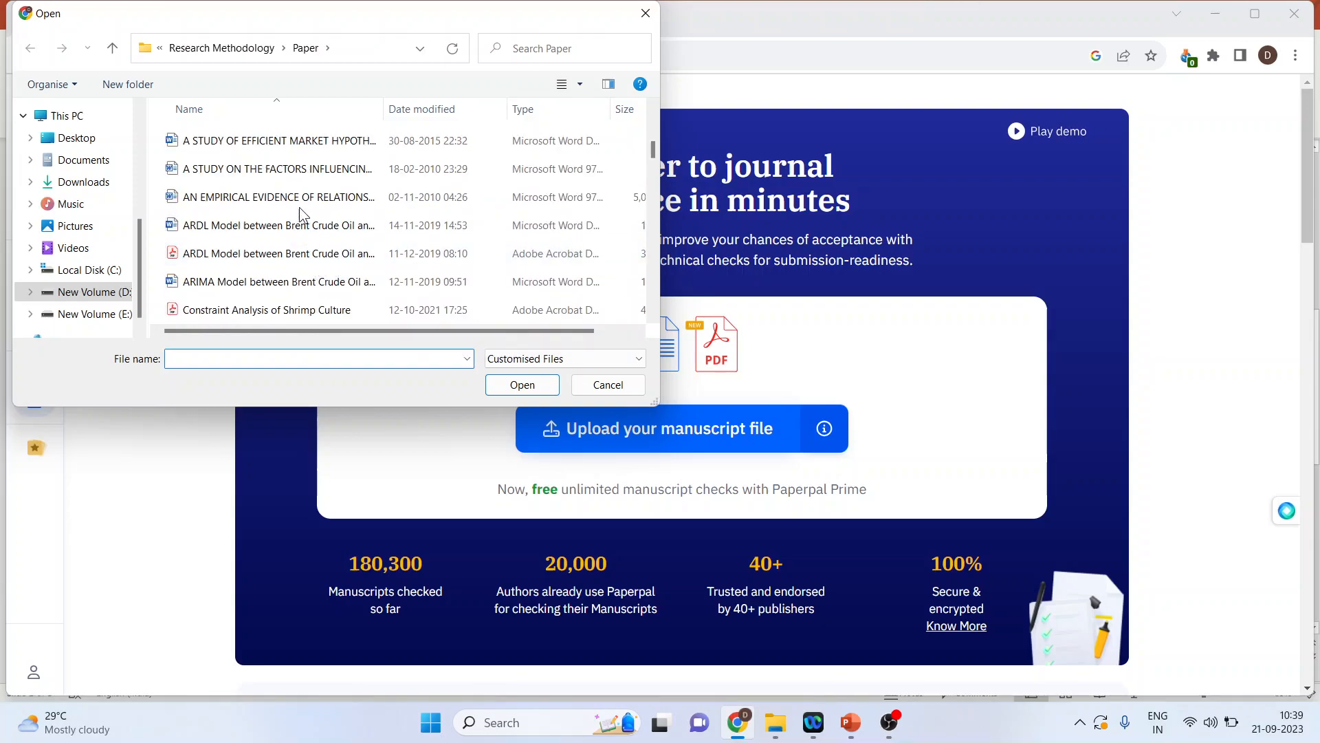
- Submit the research paper for the submission-readiness check
left_click(521, 383)
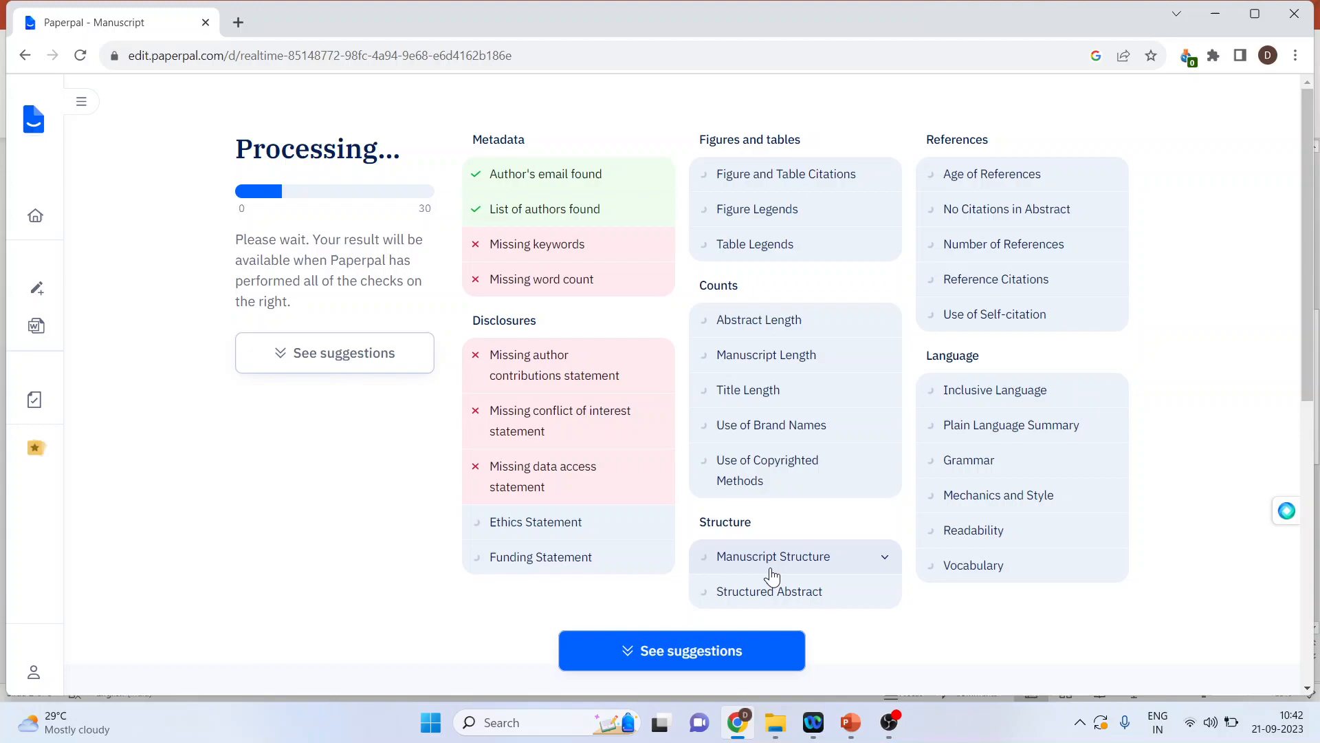
mouse_move(994, 221)
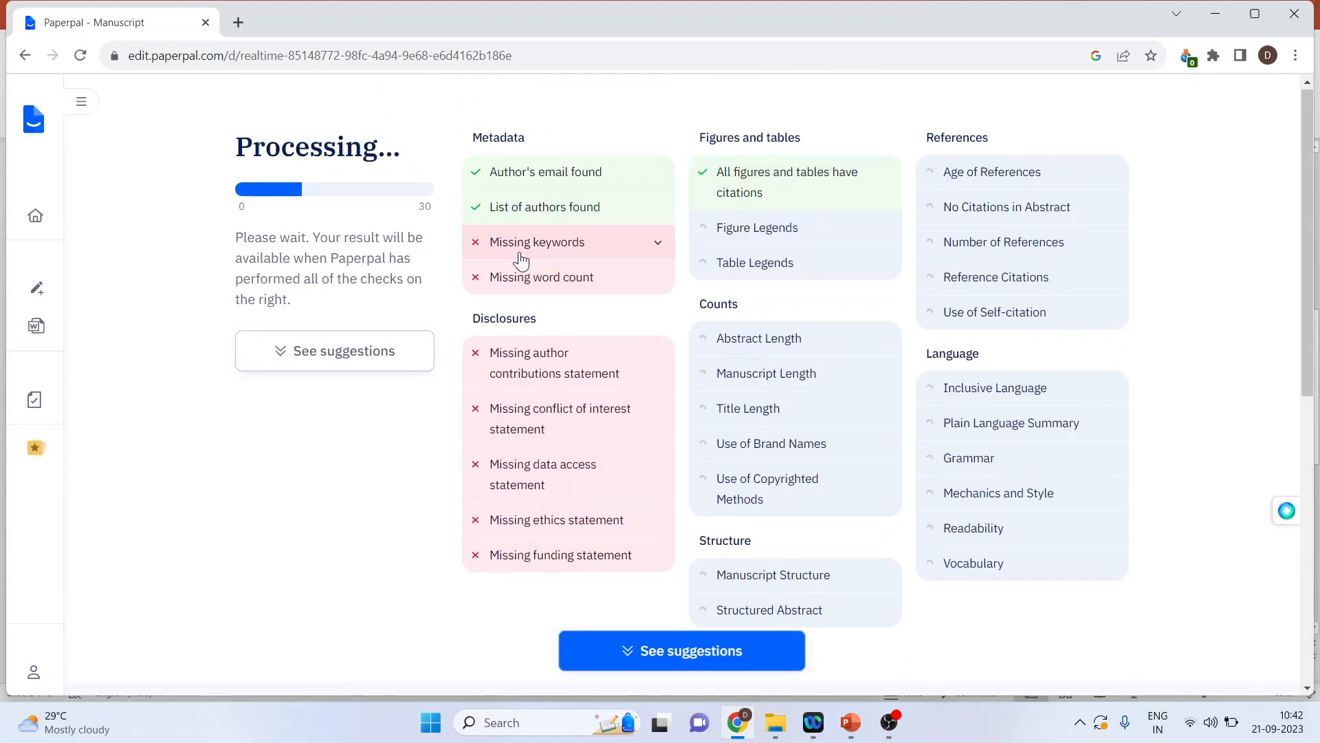
mouse_move(562, 255)
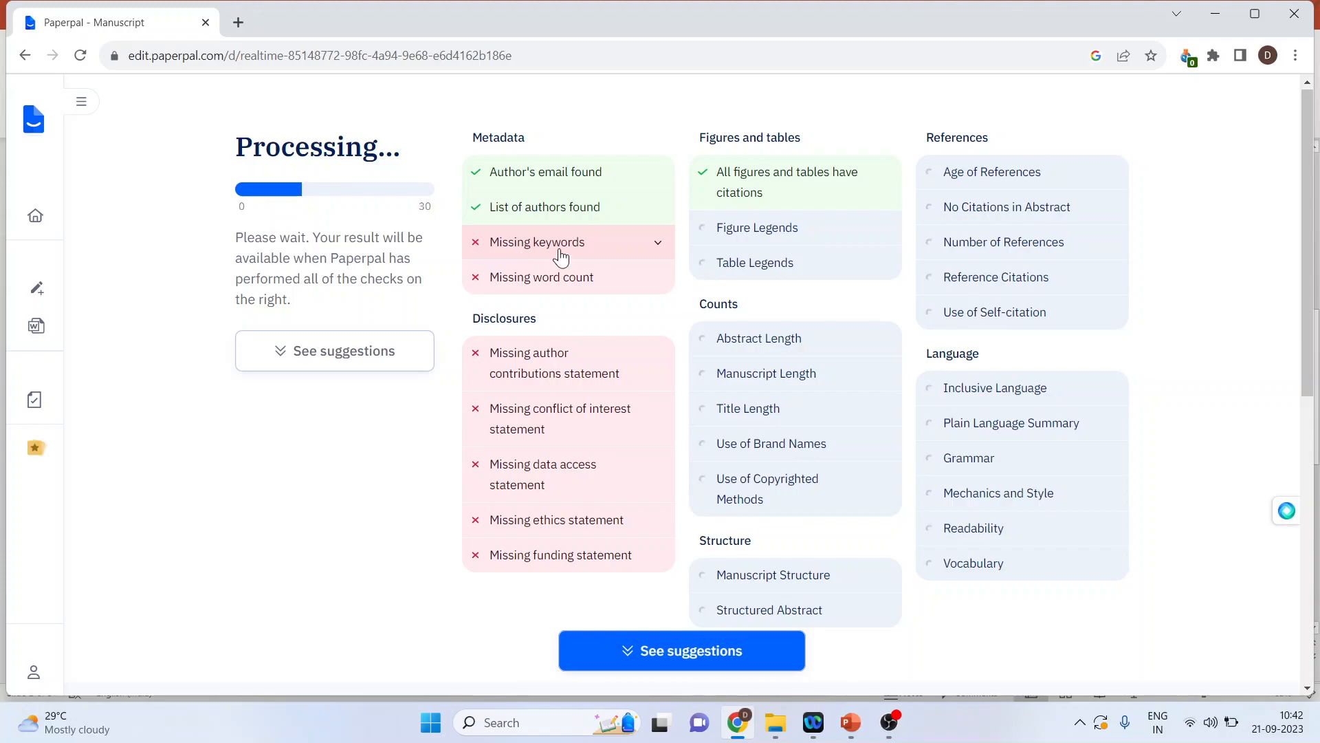